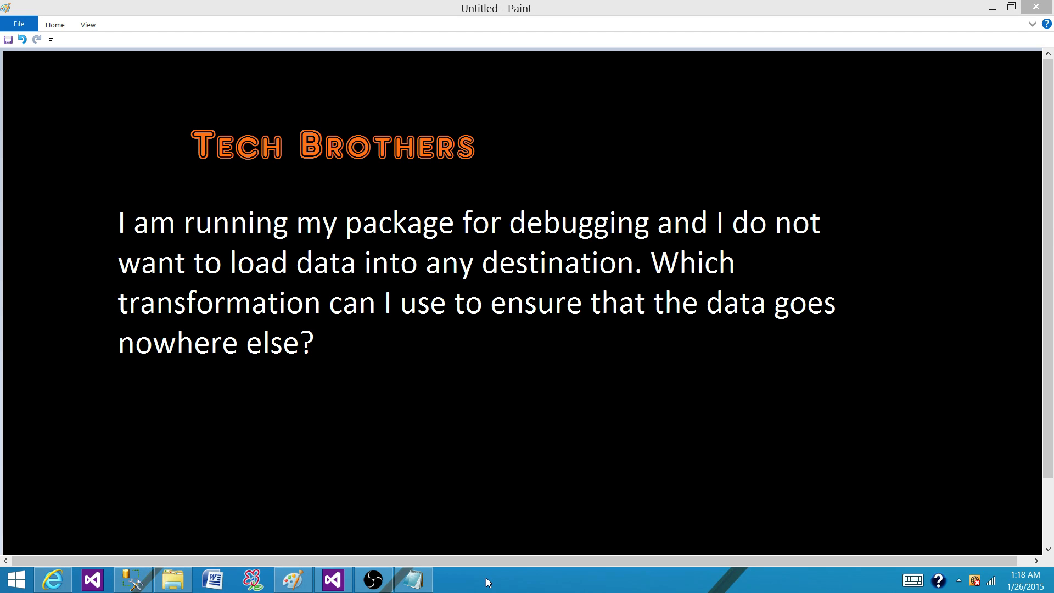
mouse_move(486, 577)
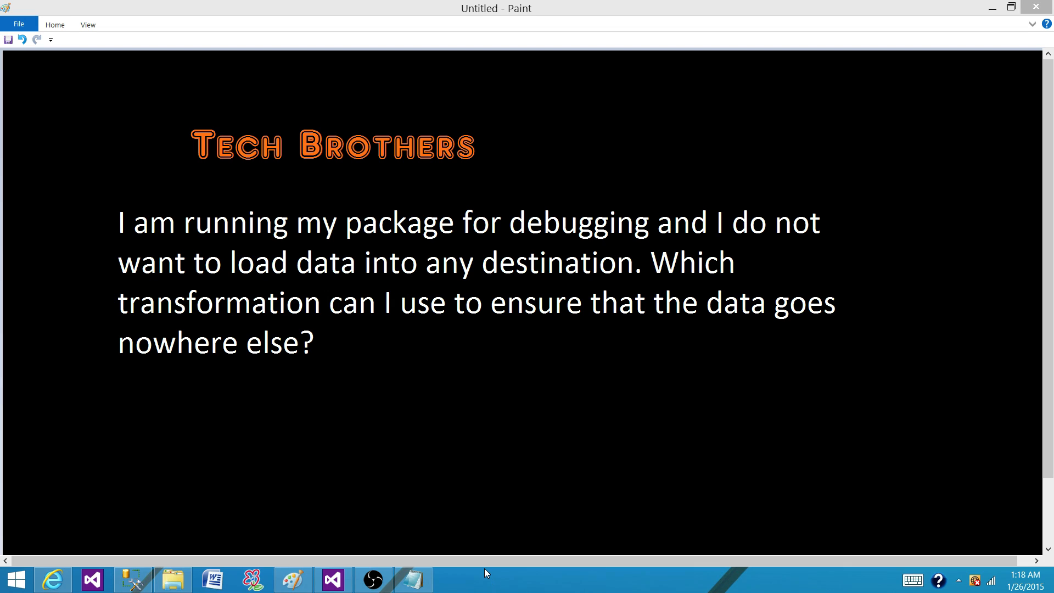
mouse_move(292, 580)
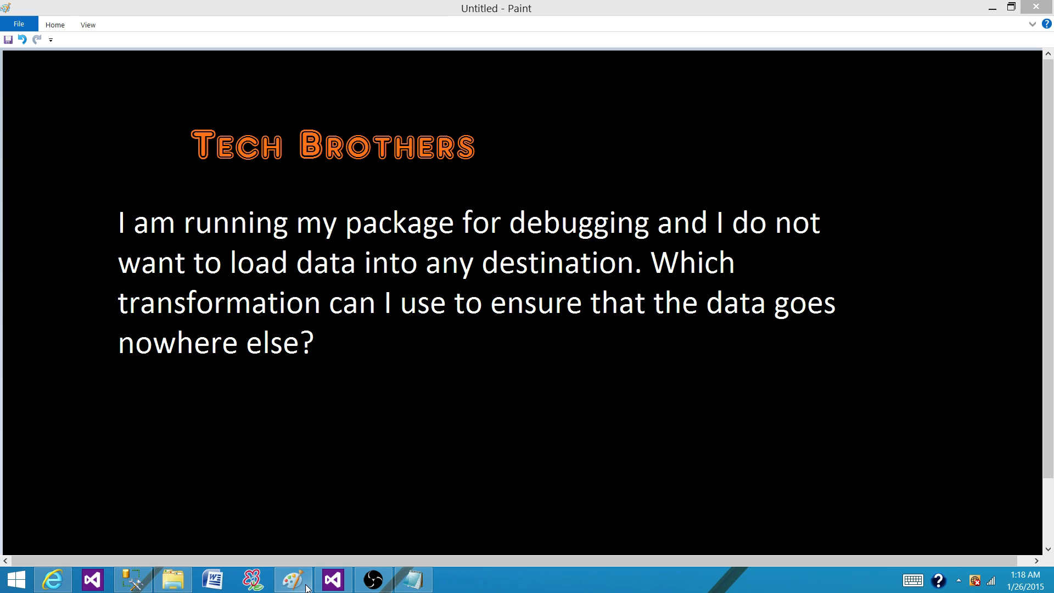
mouse_move(332, 580)
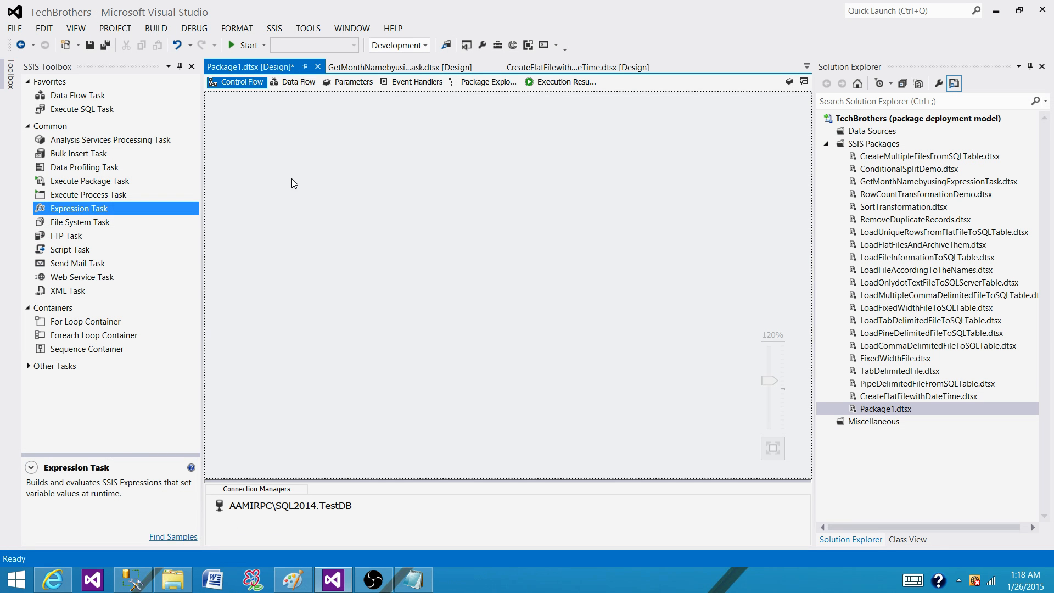
mouse_move(83, 101)
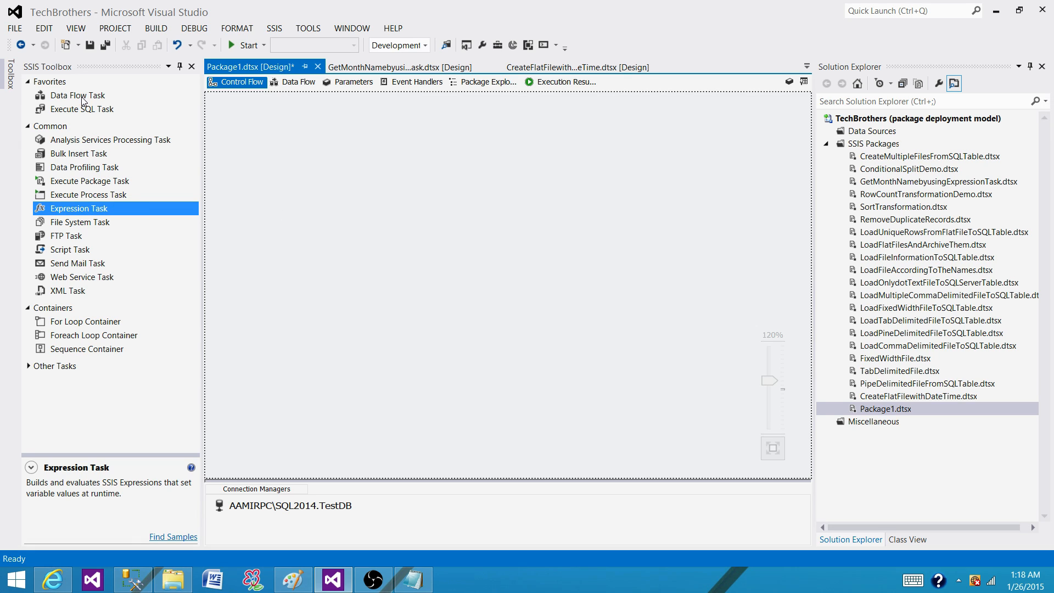
Add a Data Flow Task to the Control Flow and open its data flow surface.
left_click(77, 95)
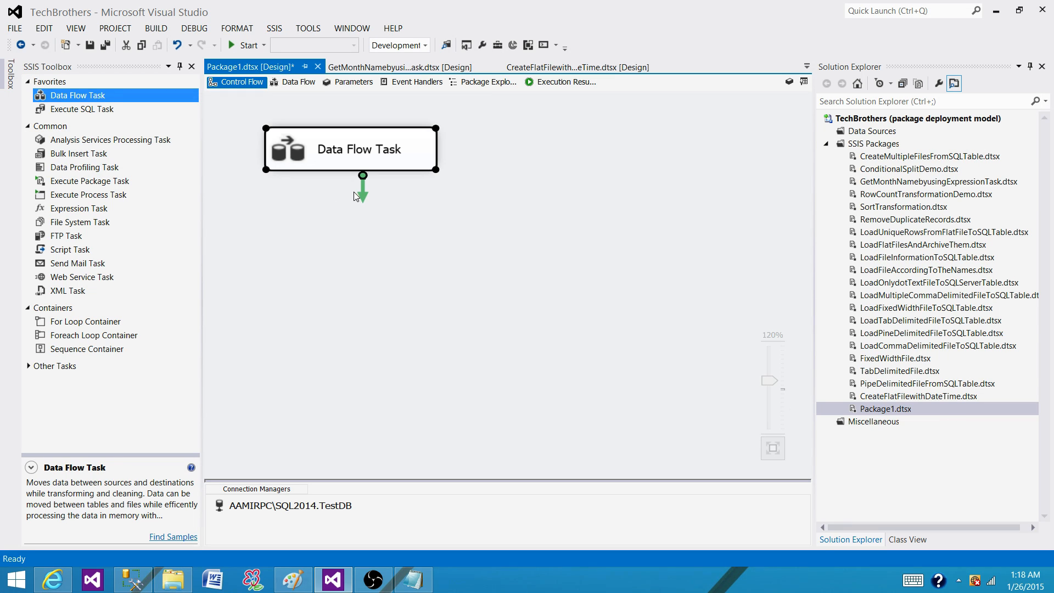
left_click(299, 81)
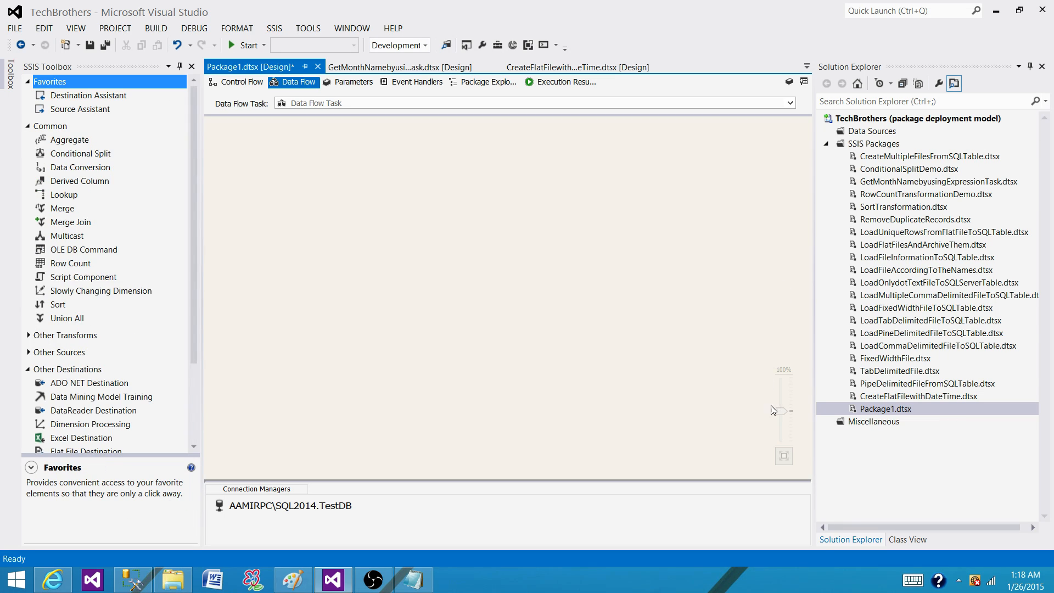
Scroll the SSIS Toolbox to Other Sources and add an OLE DB Source.
left_click_drag(780, 410, 781, 396)
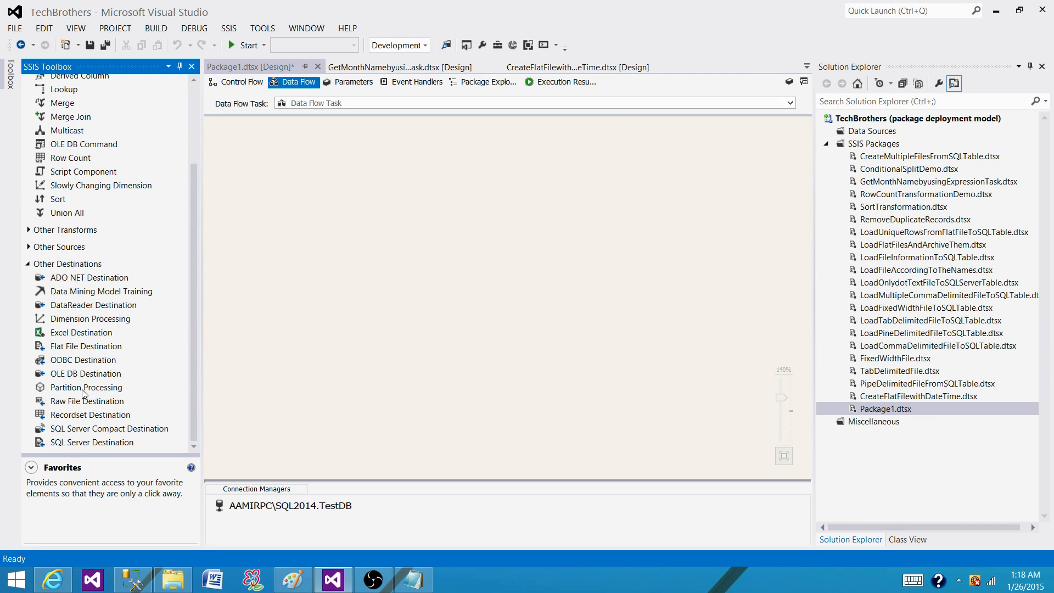
mouse_move(99, 326)
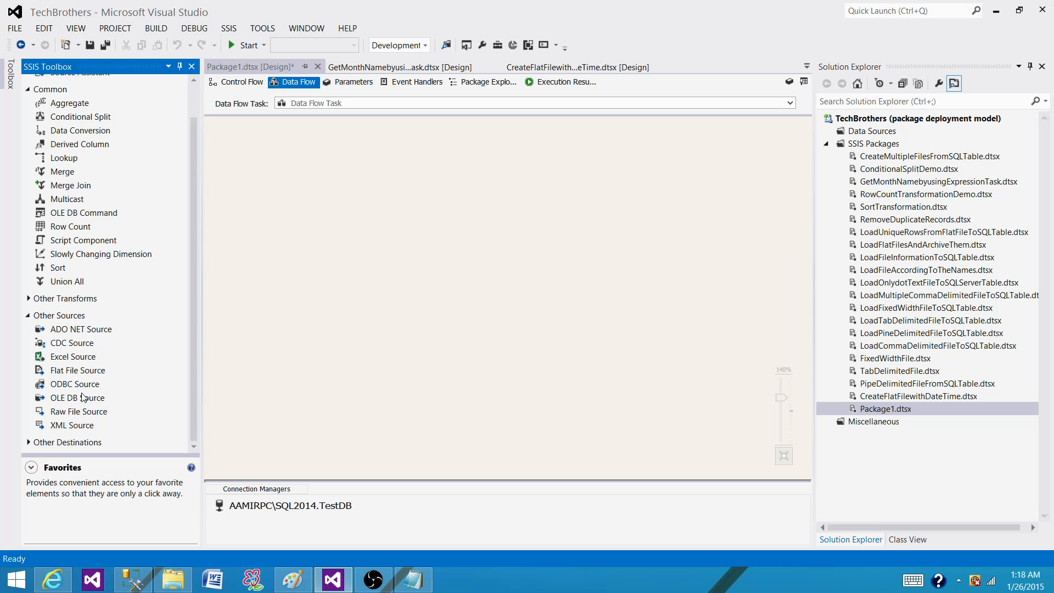
left_click(78, 397)
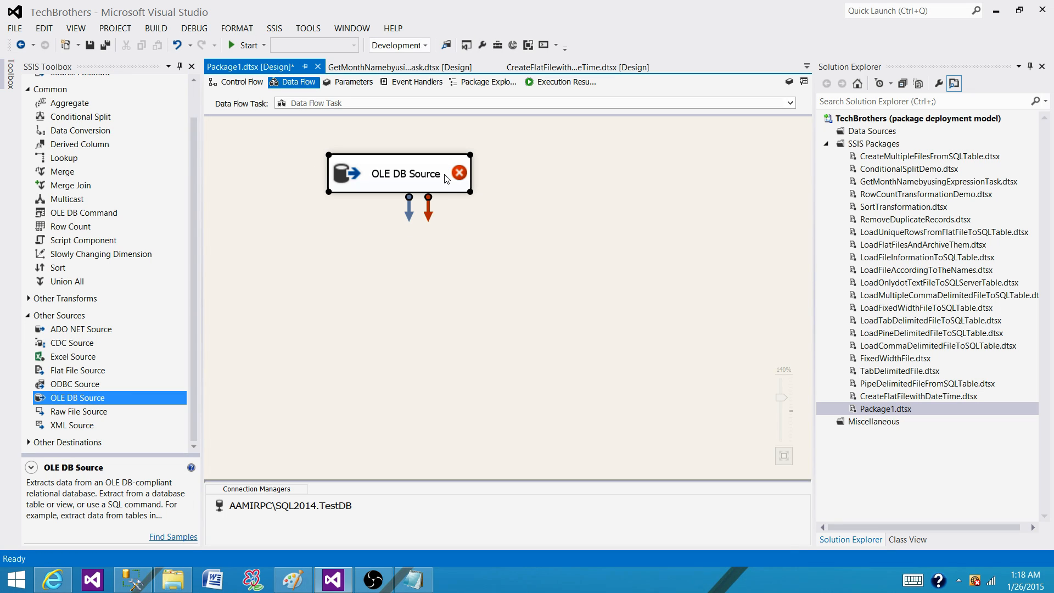
Point the OLE DB Source at [dbo].[Customer] and confirm its seven output columns.
double_click(398, 174)
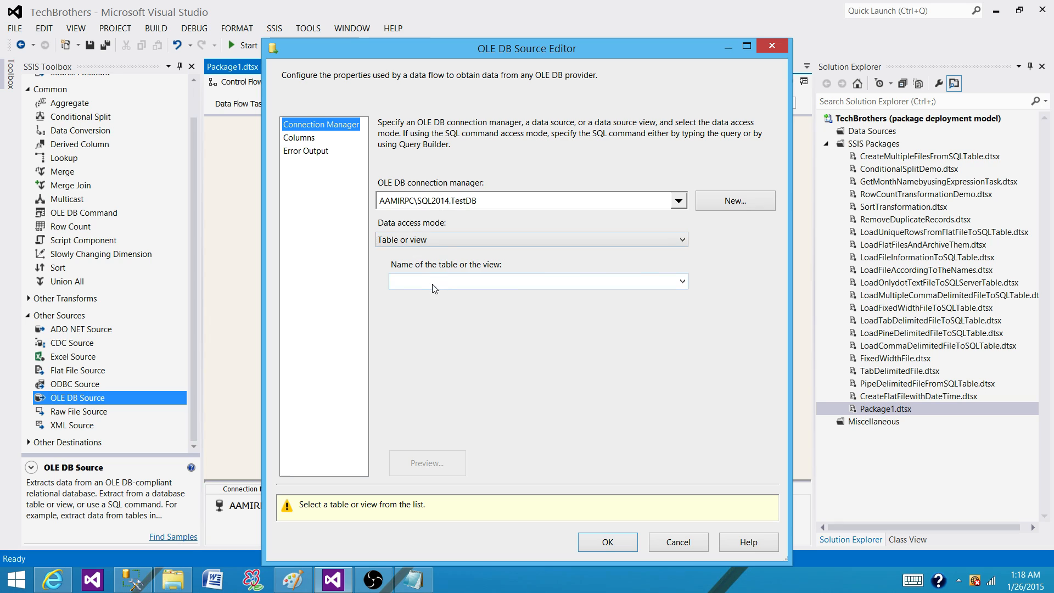
left_click(681, 281)
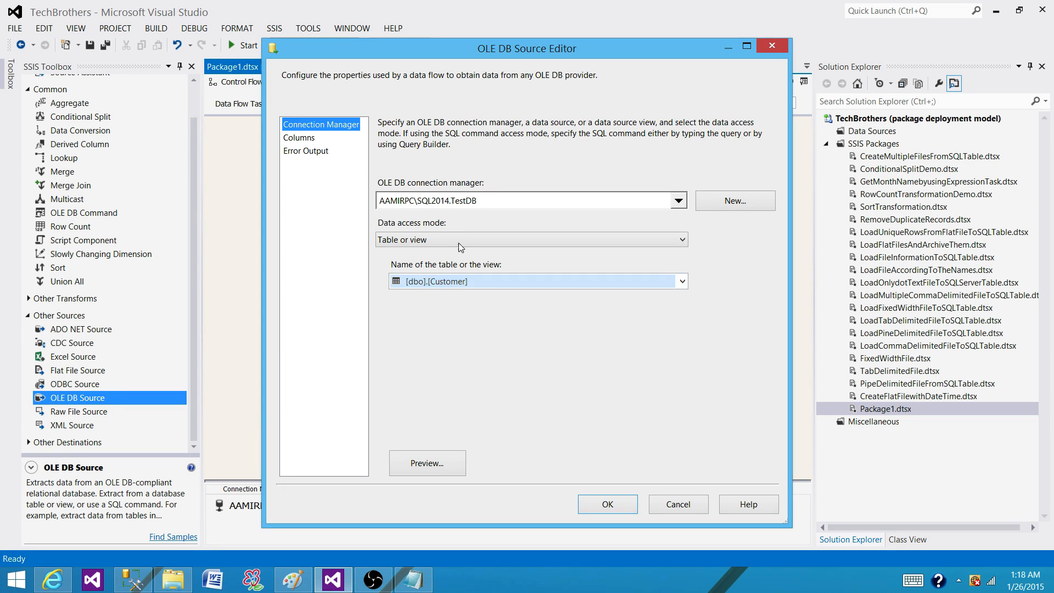
left_click(299, 137)
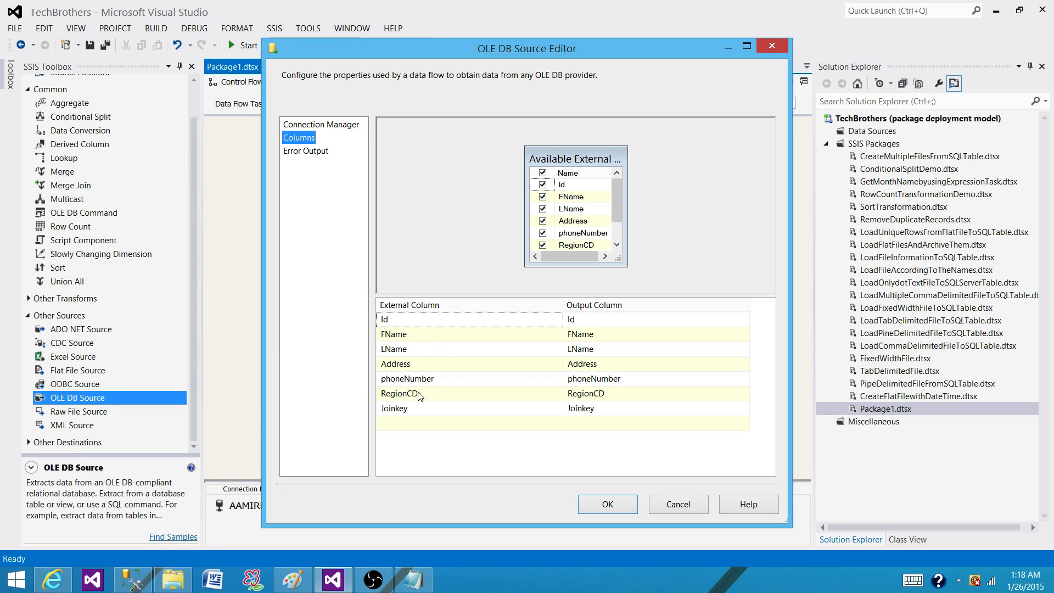
left_click(606, 504)
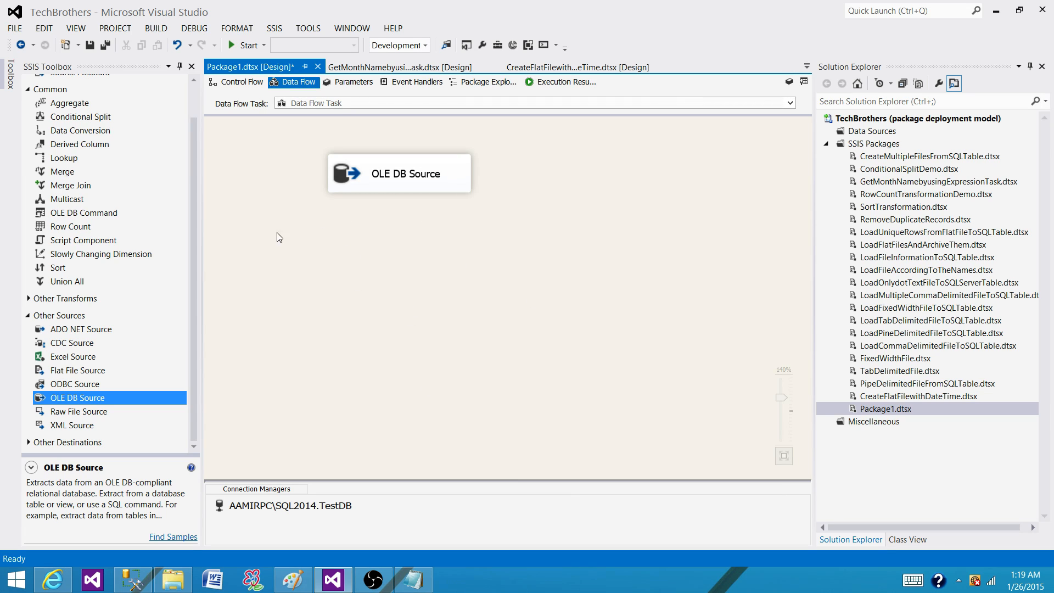
mouse_move(284, 254)
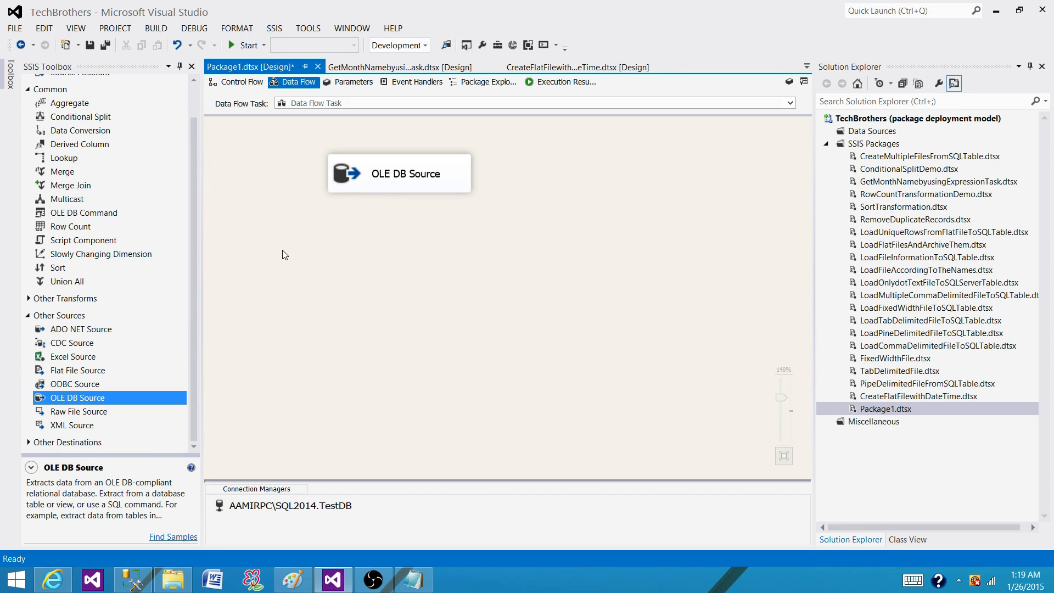
mouse_move(470, 267)
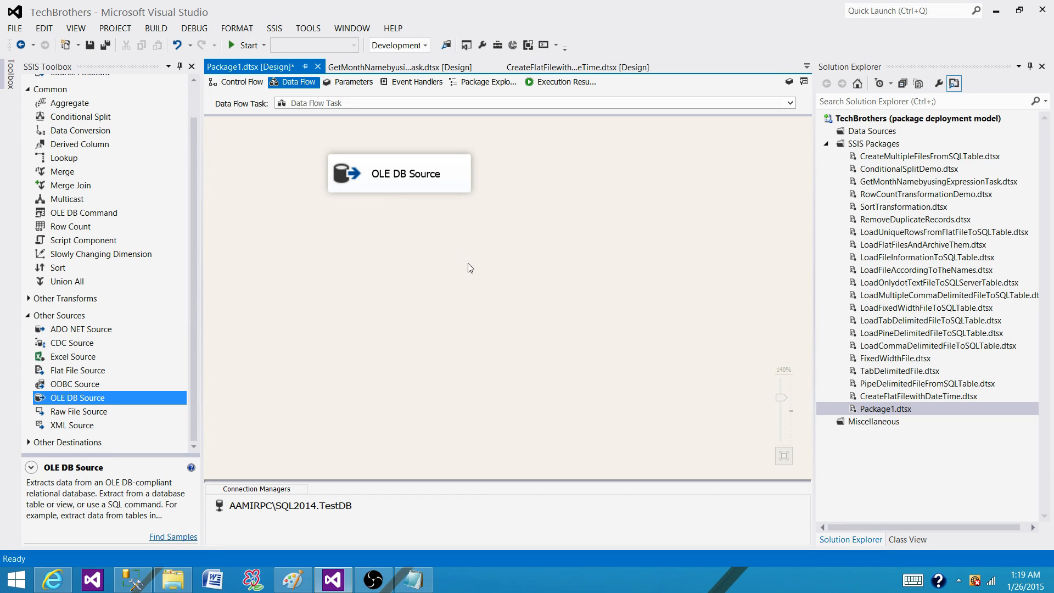
mouse_move(332, 275)
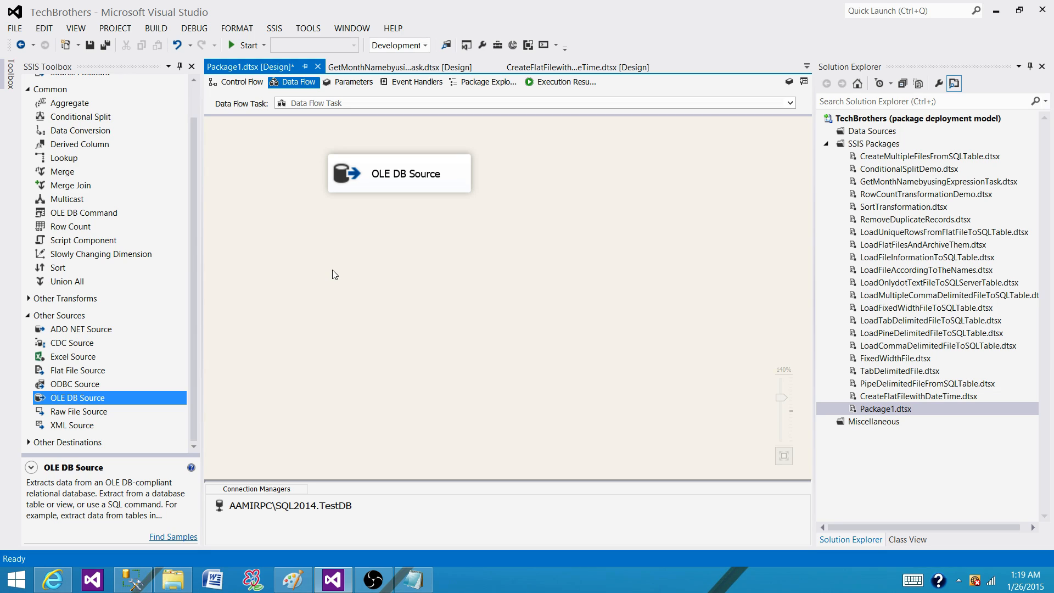
mouse_move(382, 281)
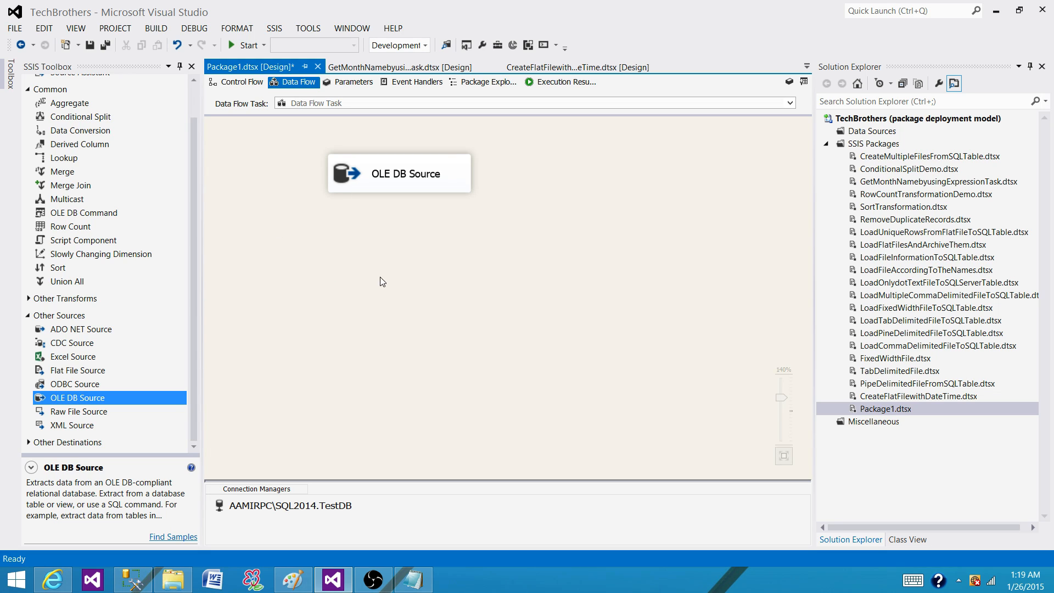
mouse_move(362, 209)
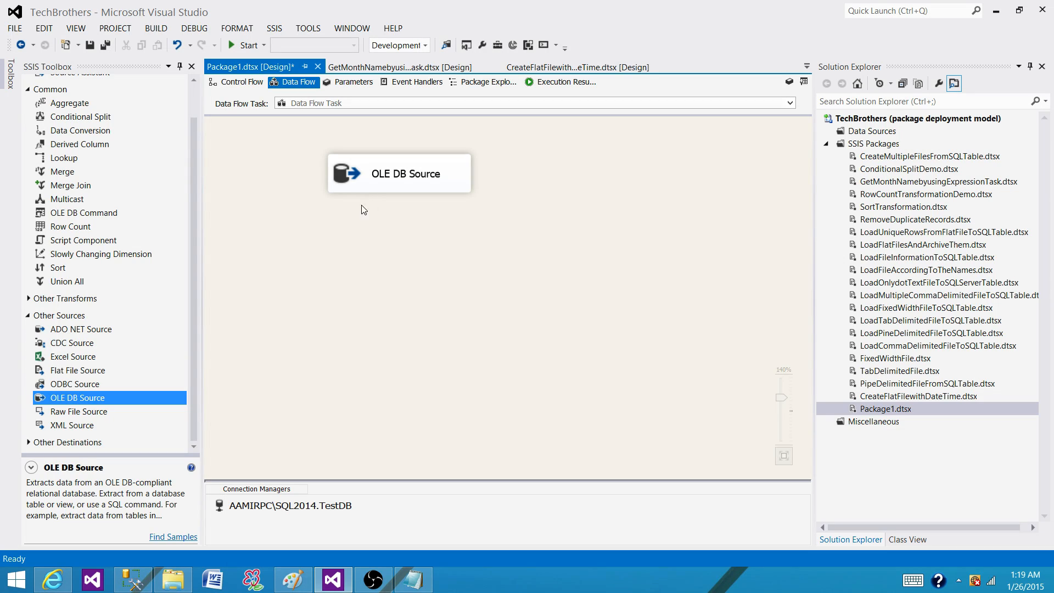
mouse_move(363, 213)
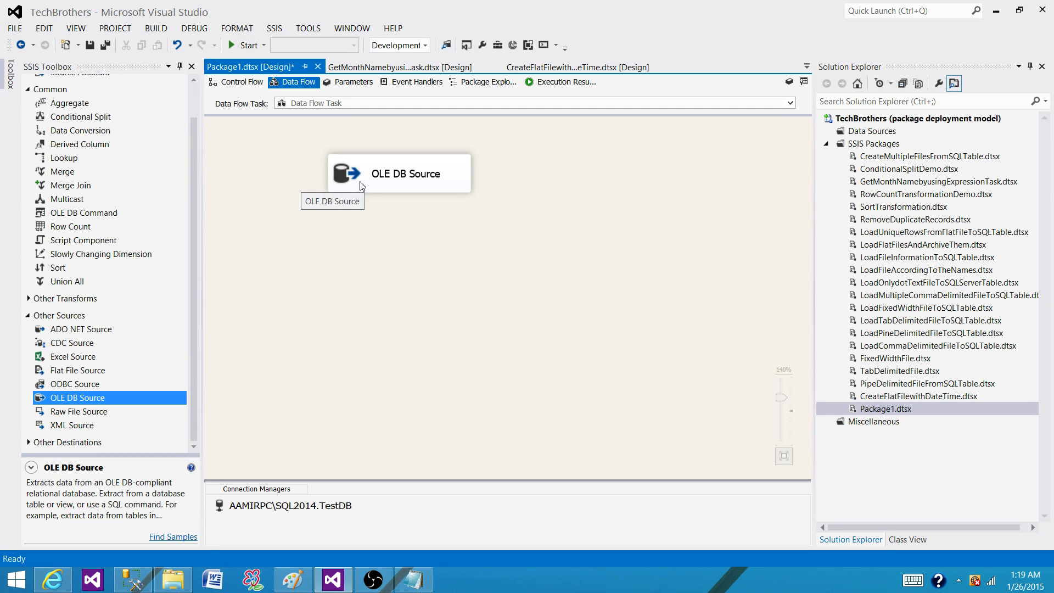
mouse_move(378, 302)
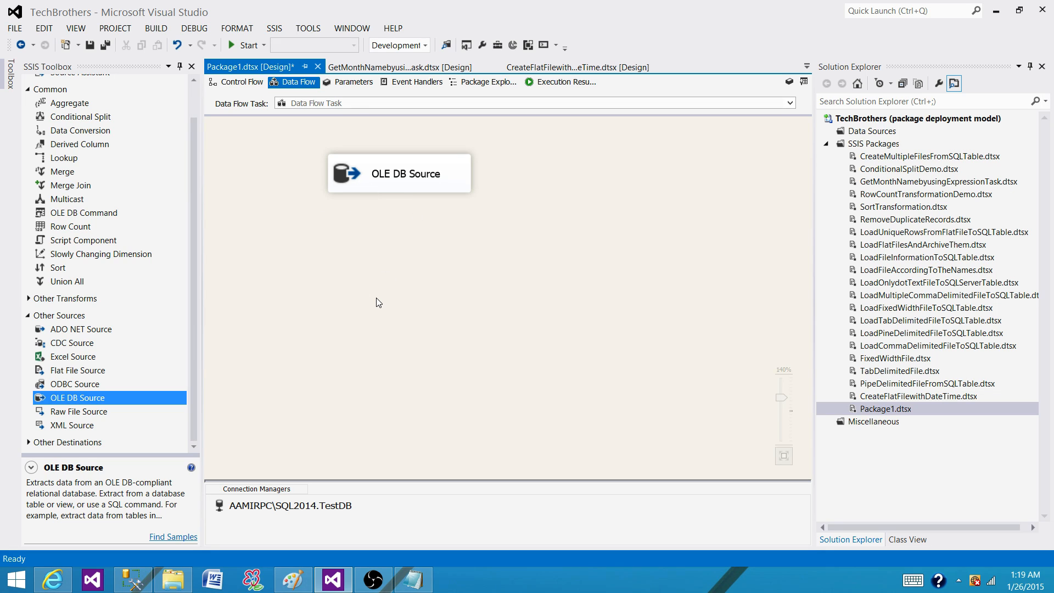
mouse_move(317, 304)
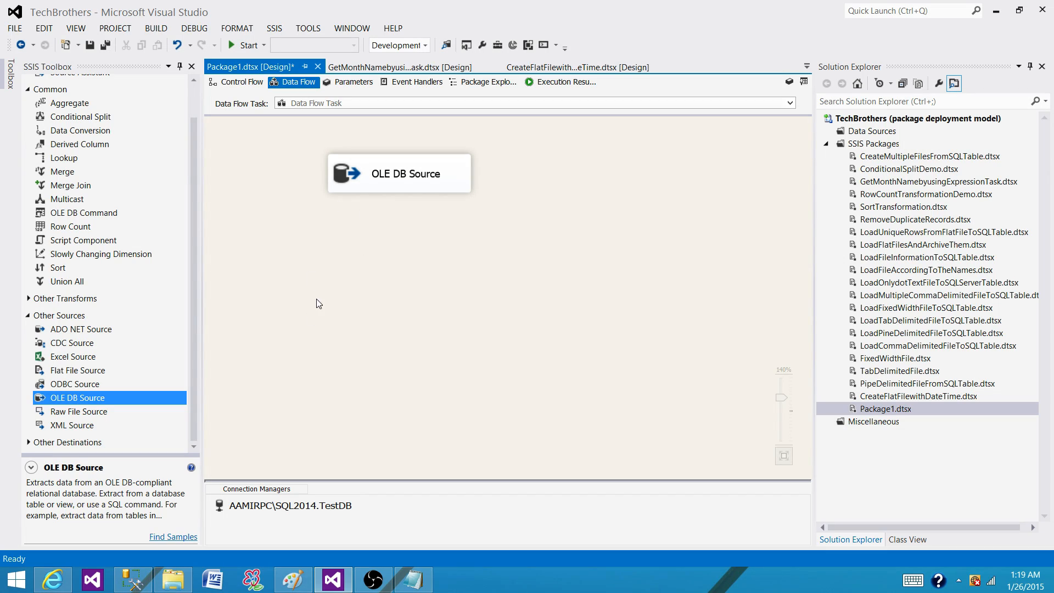
mouse_move(361, 243)
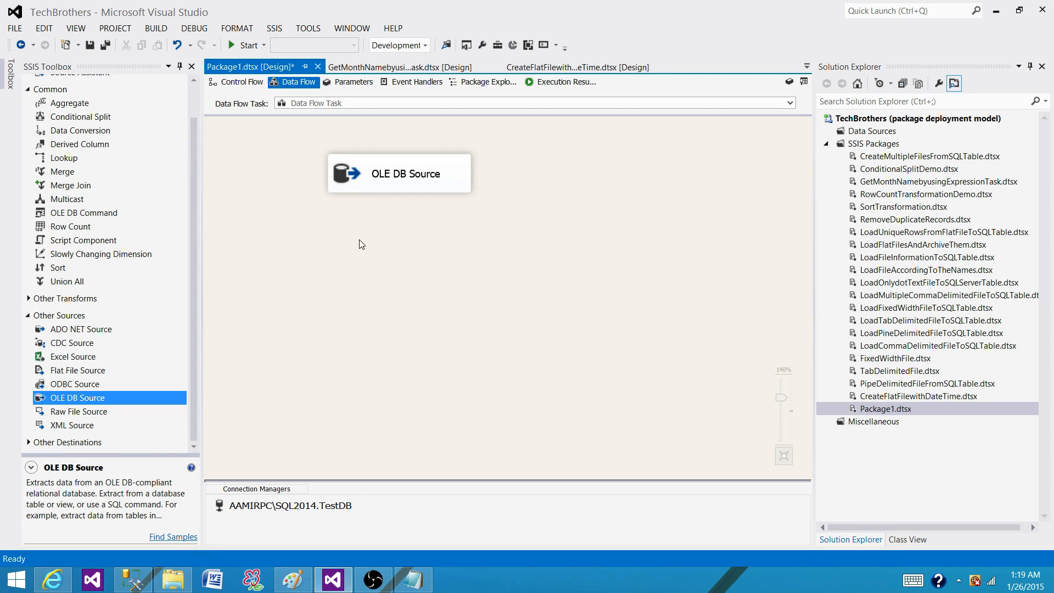
mouse_move(360, 428)
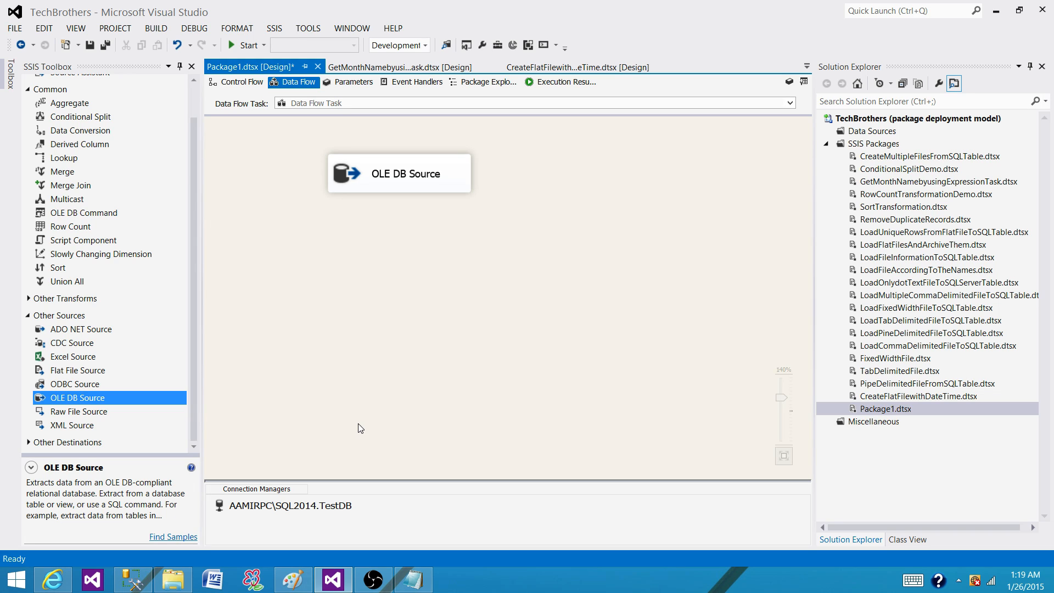
mouse_move(366, 183)
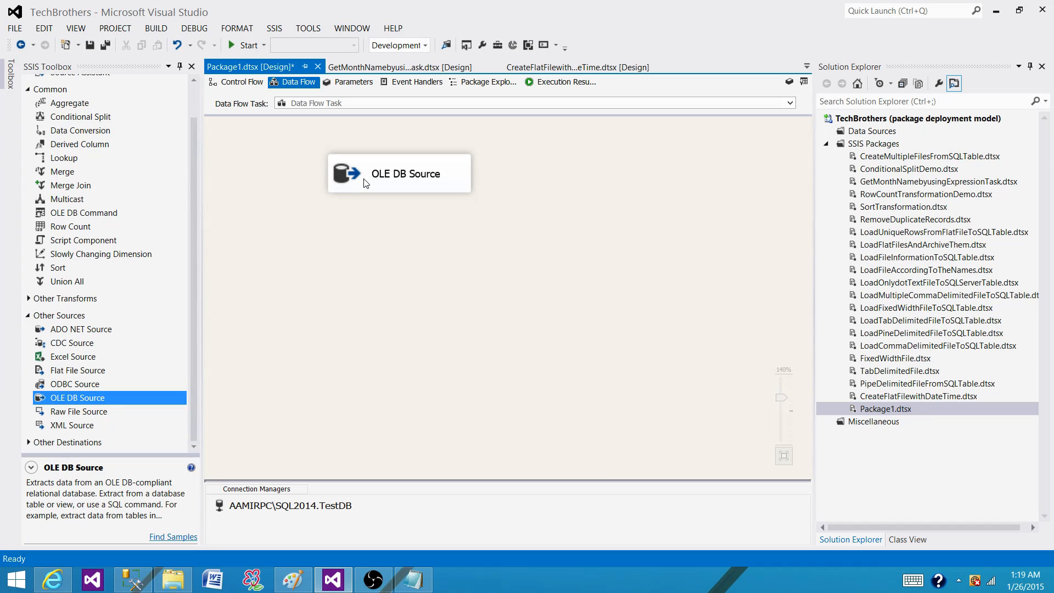
mouse_move(116, 361)
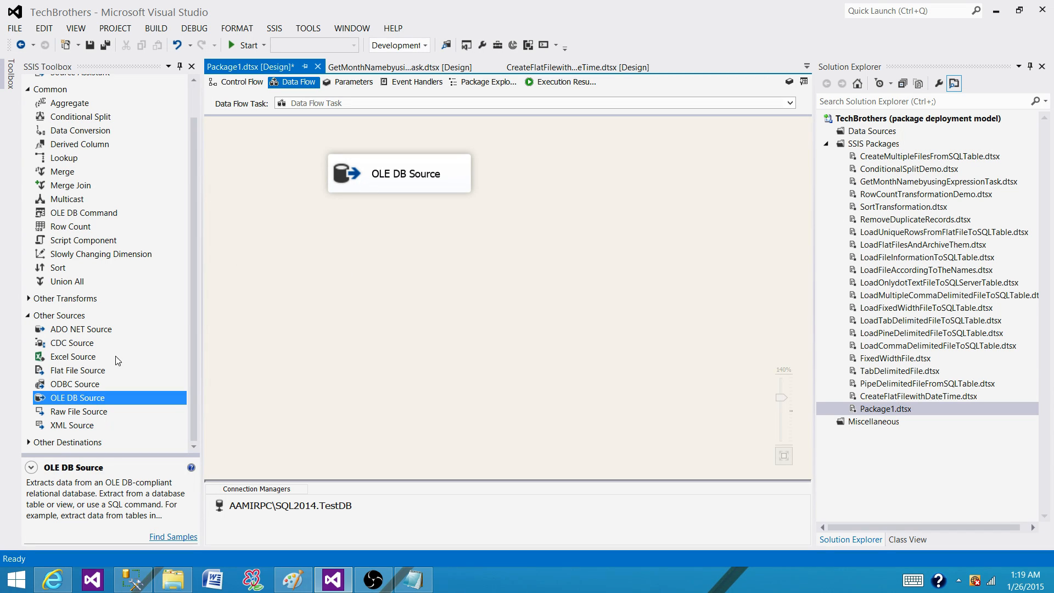
Add Derived Column, then Data Conversion, then Sort transformations in sequence.
left_click(79, 144)
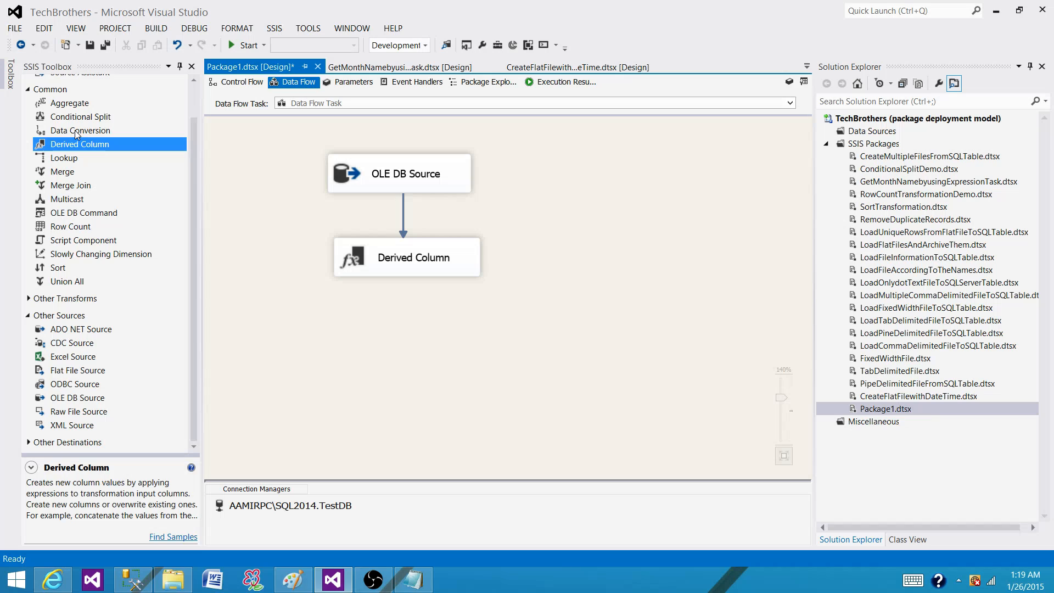
left_click_drag(79, 131, 413, 336)
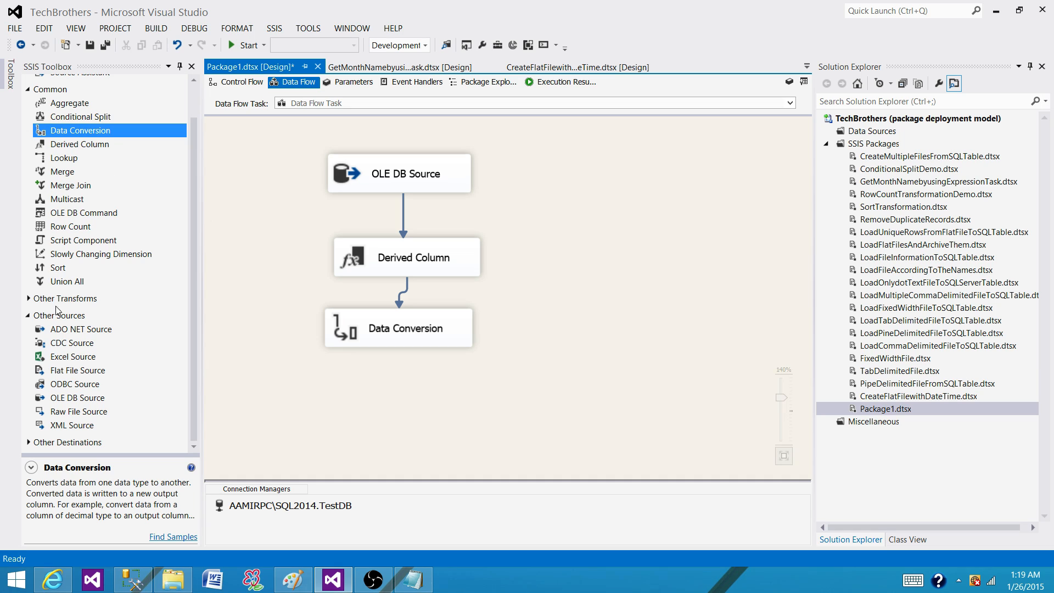
left_click(58, 267)
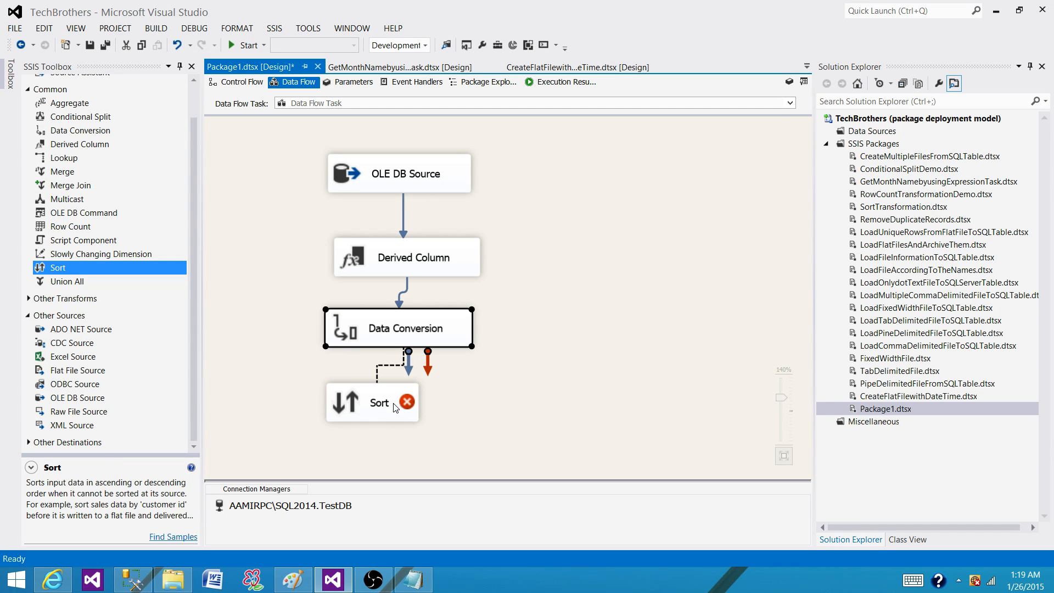
Sort the rows on the Id column in ascending order.
double_click(372, 402)
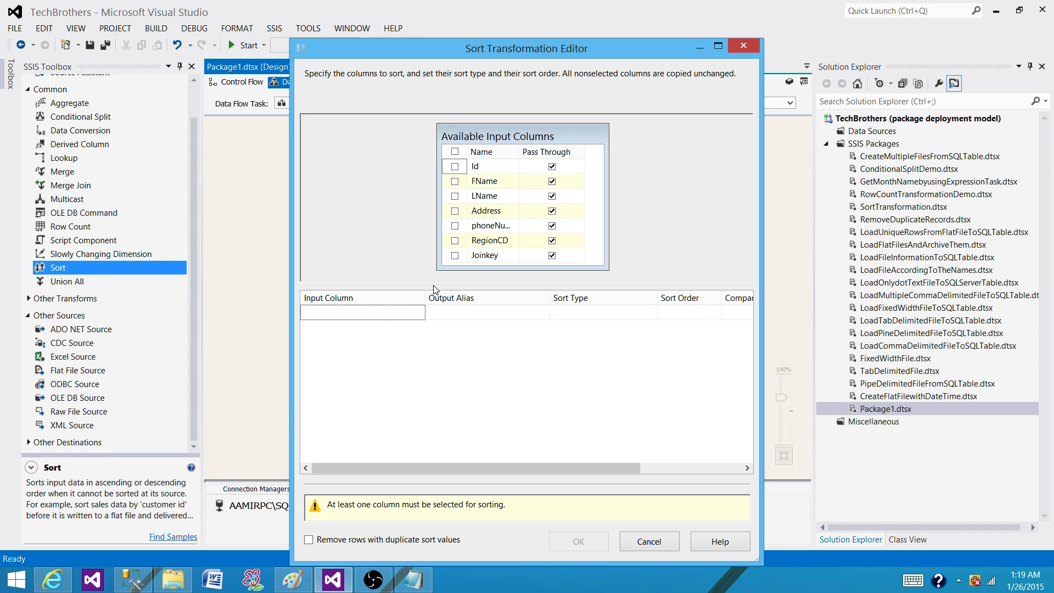
left_click(455, 166)
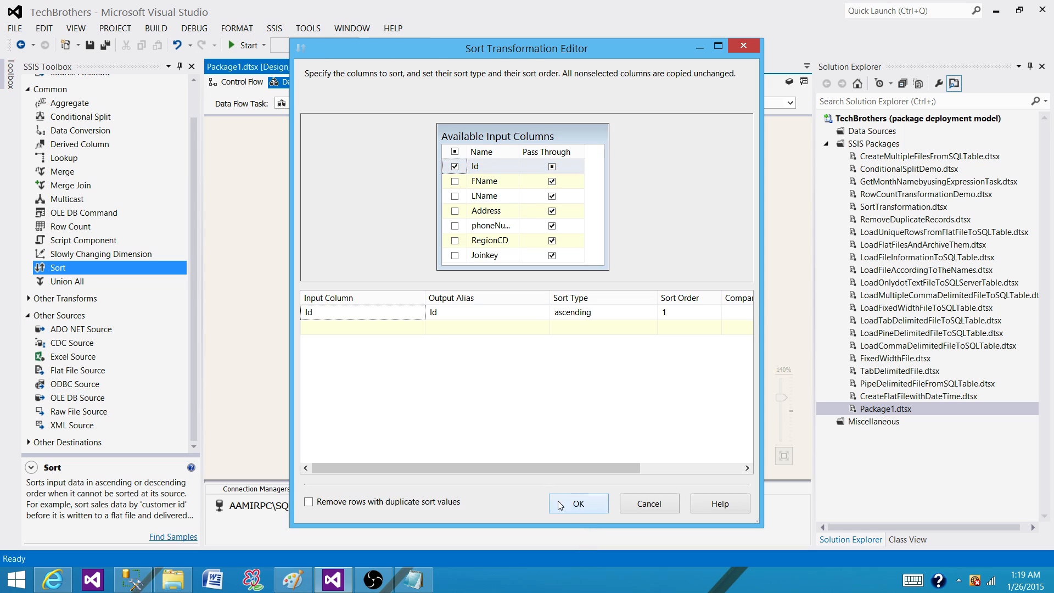
left_click(577, 503)
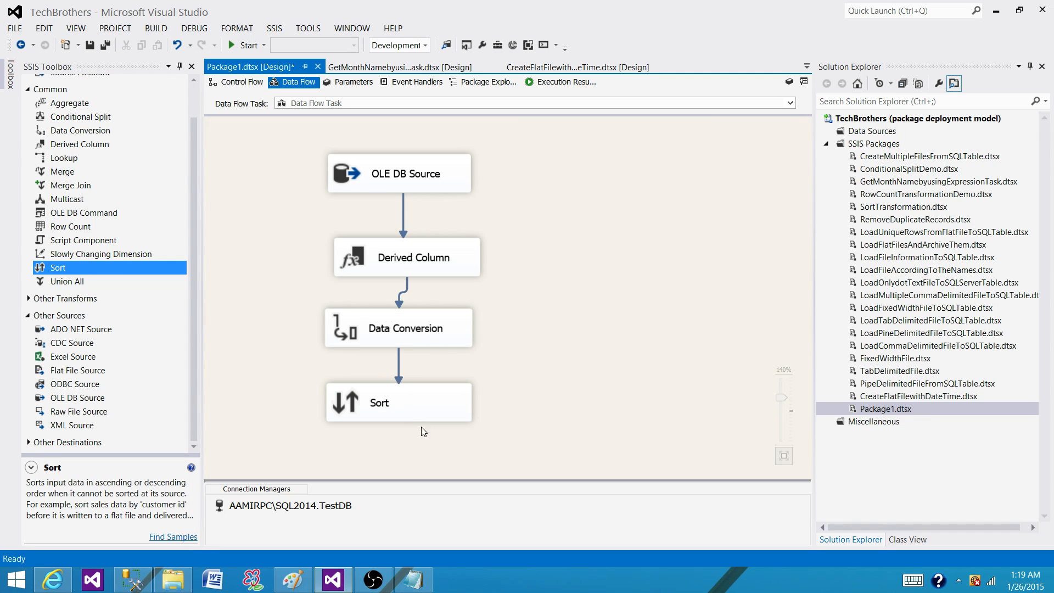
Select the Sort transformation to realign it under Data Conversion.
left_click(399, 402)
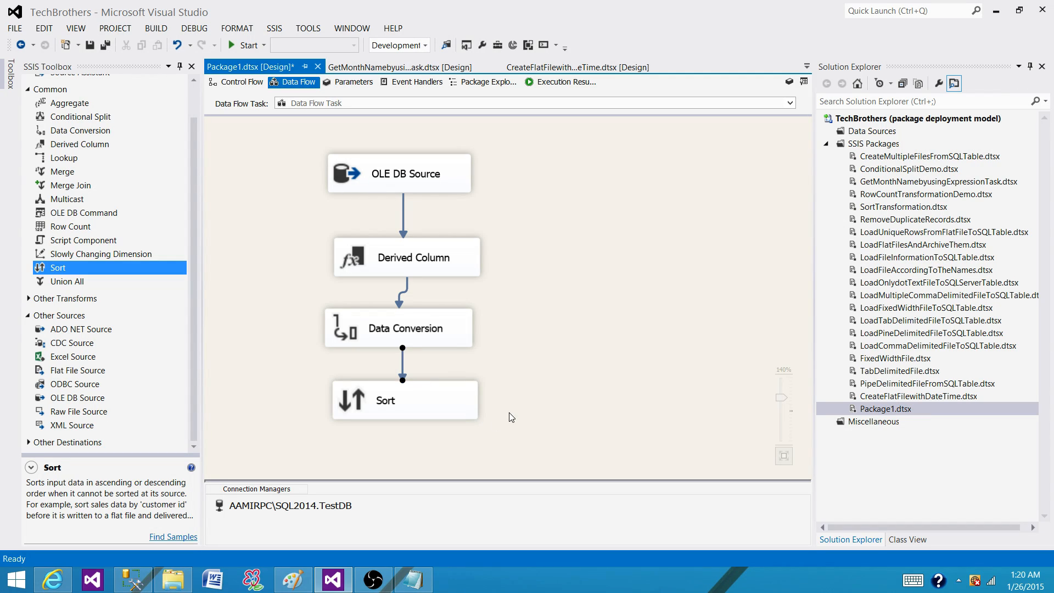
mouse_move(341, 435)
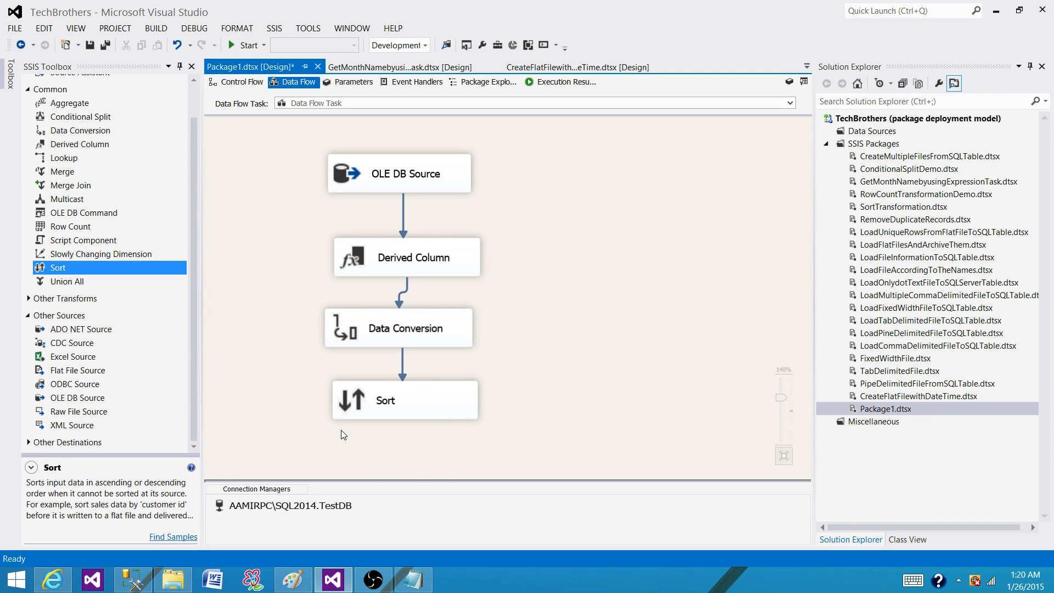
mouse_move(396, 464)
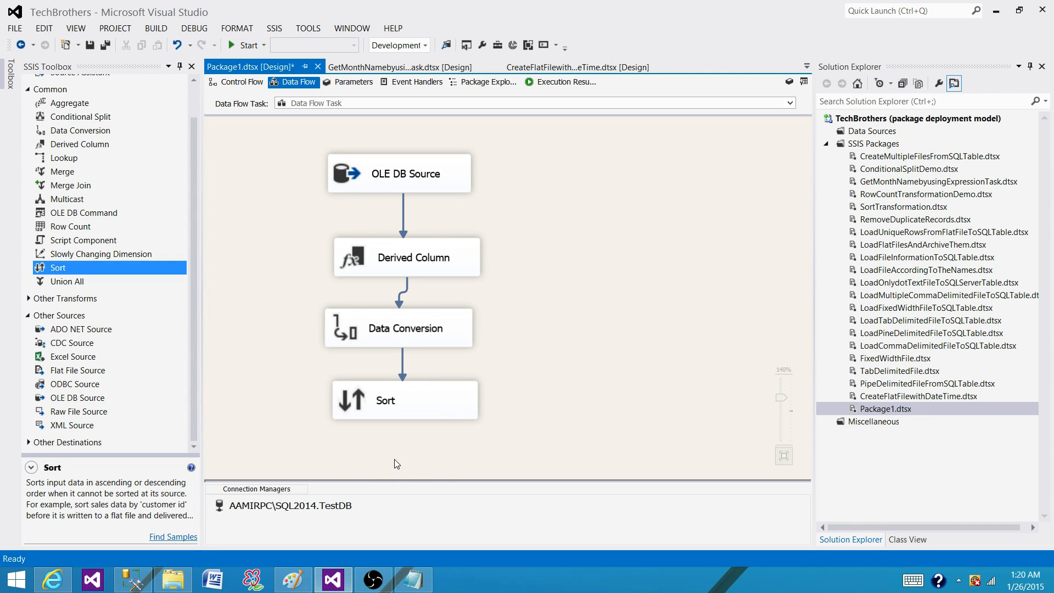
mouse_move(386, 453)
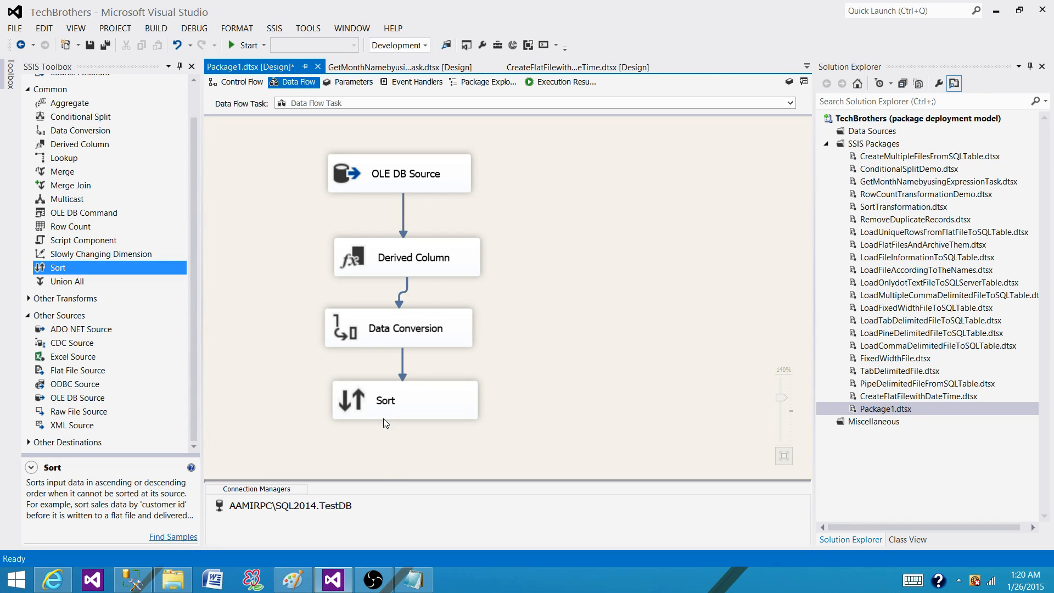
mouse_move(358, 459)
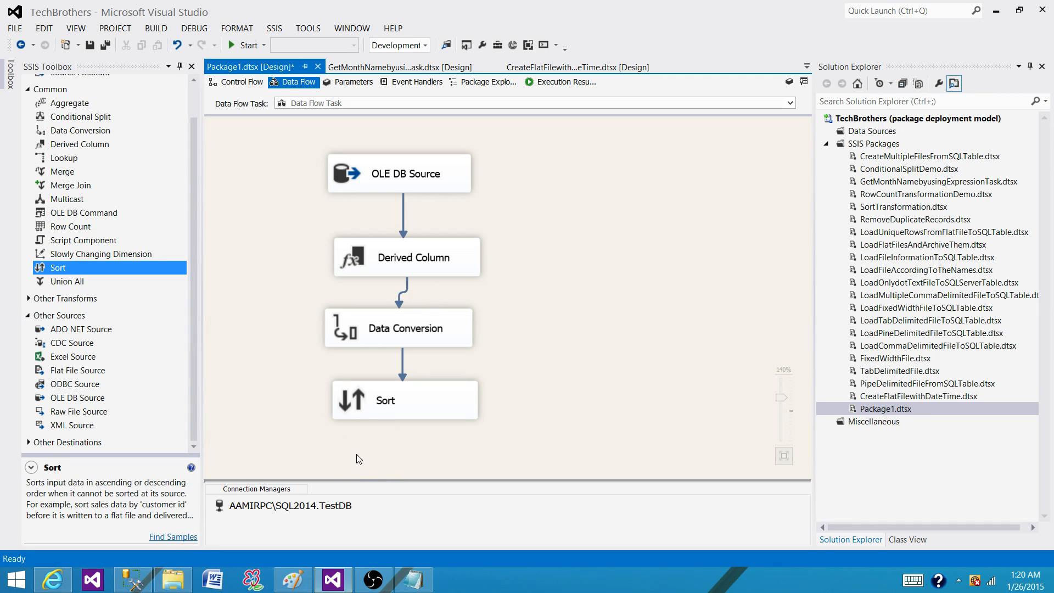
Place a Multicast below Sort and connect Sort's output to it.
left_click(66, 199)
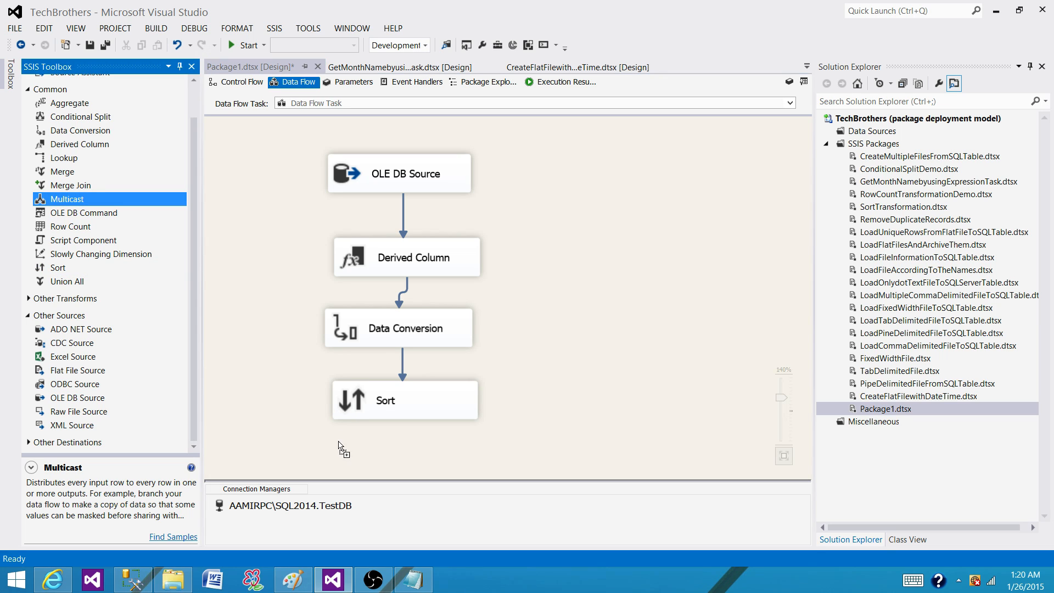
left_click_drag(66, 199, 393, 435)
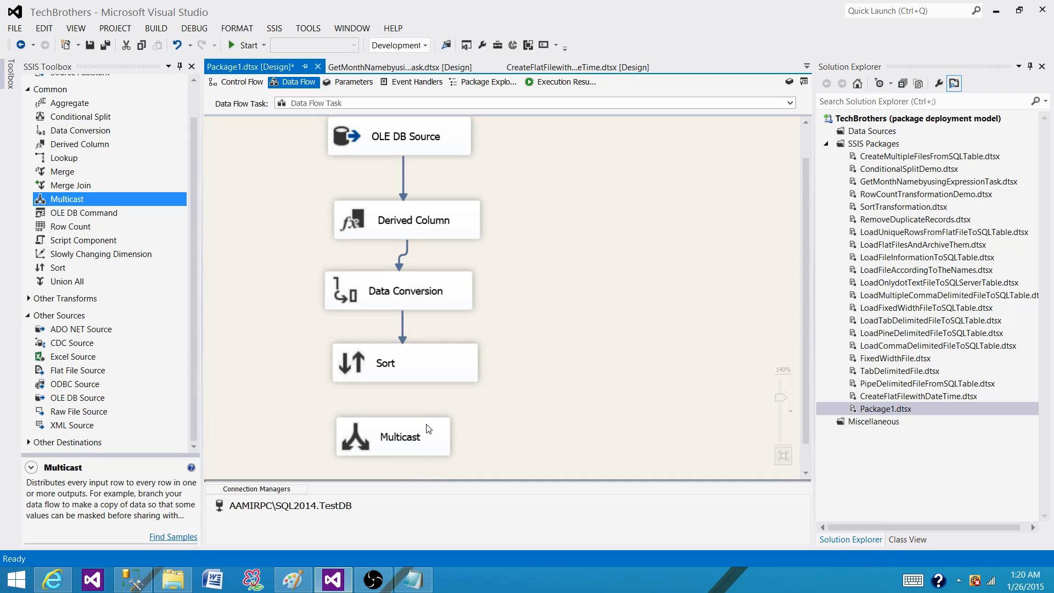
left_click(404, 362)
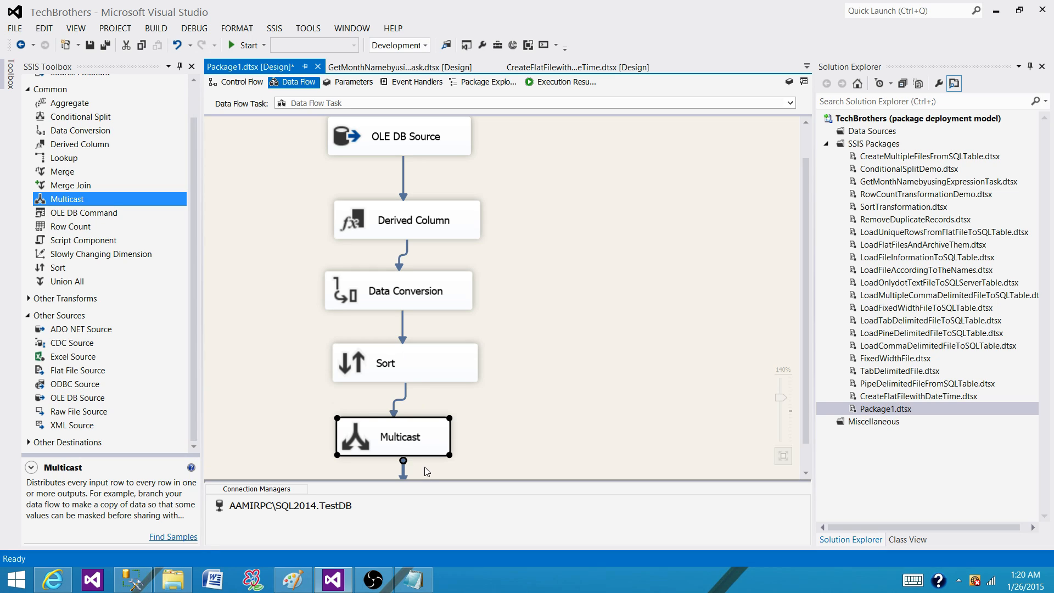
mouse_move(484, 437)
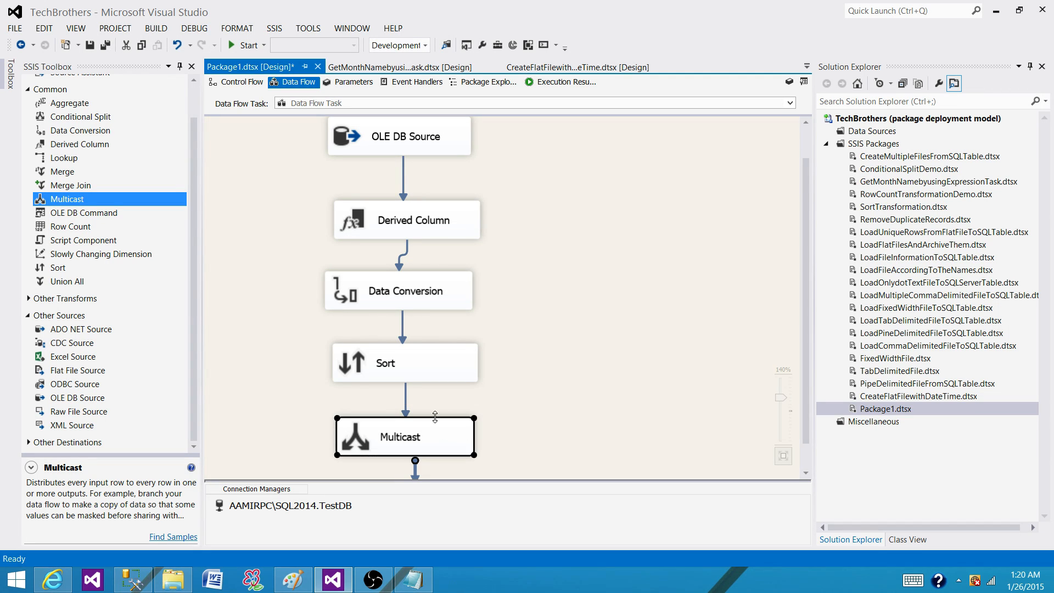
mouse_move(379, 444)
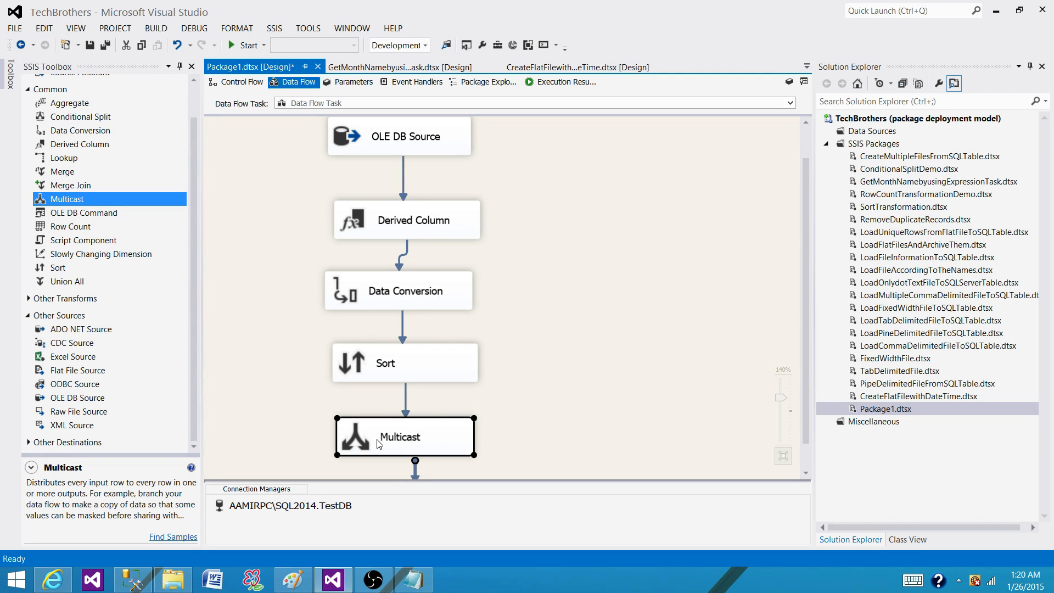
mouse_move(497, 421)
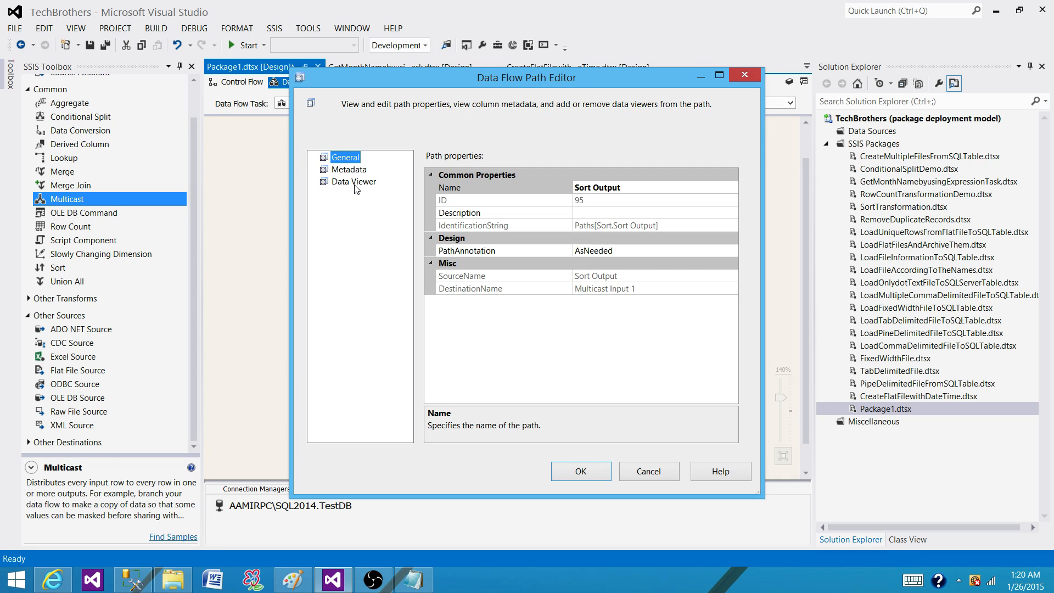
Rework the Sort-to-Multicast path and its data viewer, leaving the flow ending at Sort.
left_click(579, 471)
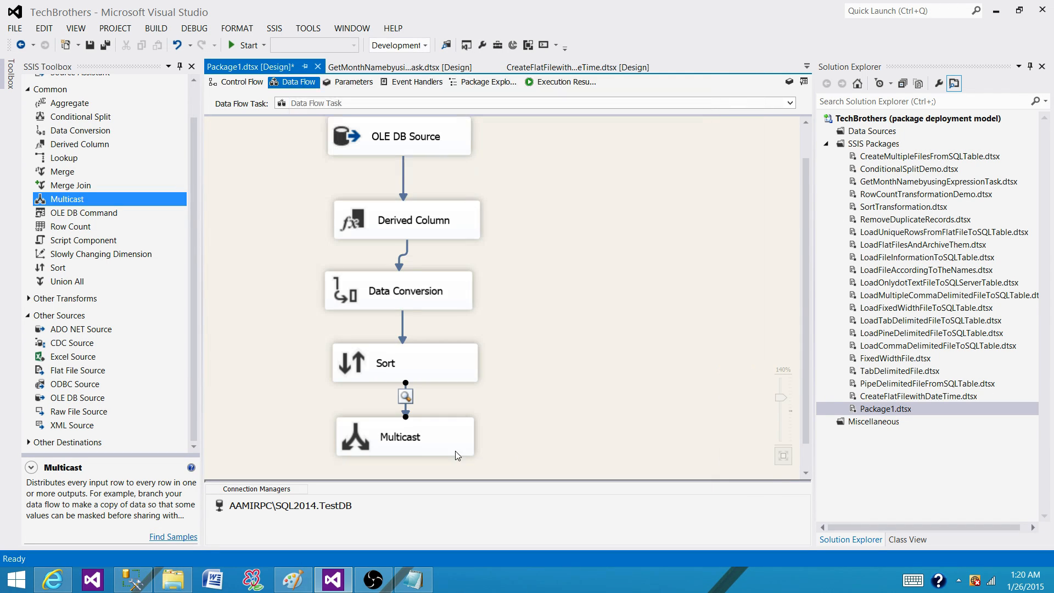
mouse_move(425, 391)
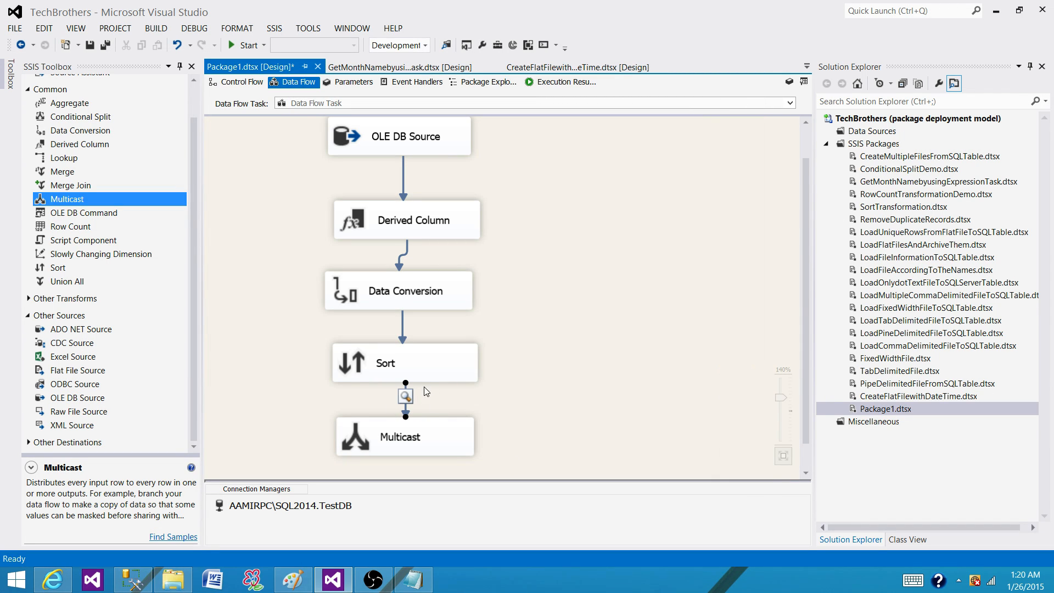
mouse_move(417, 437)
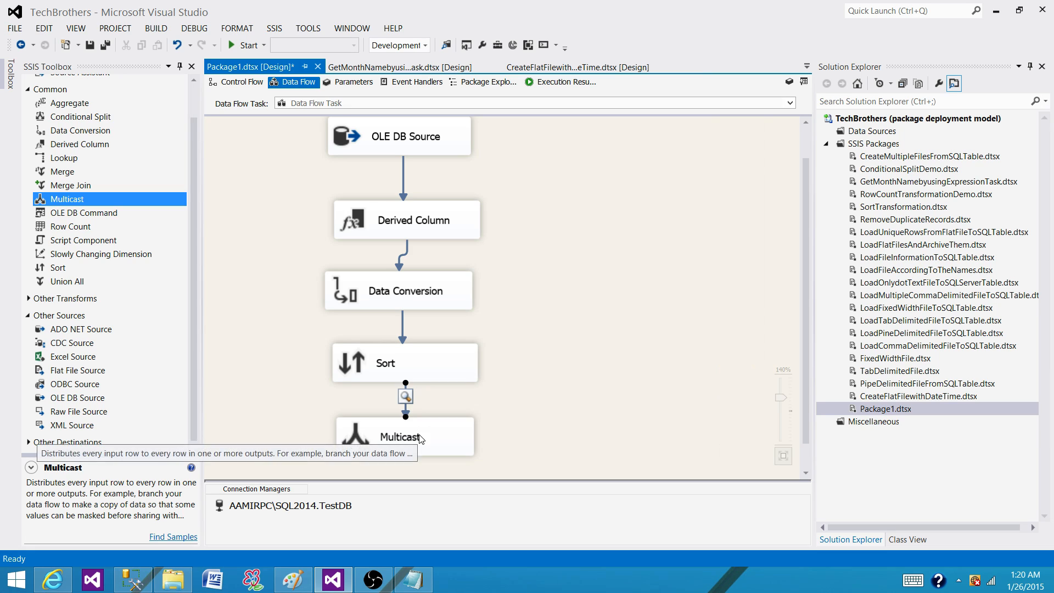
left_click(405, 436)
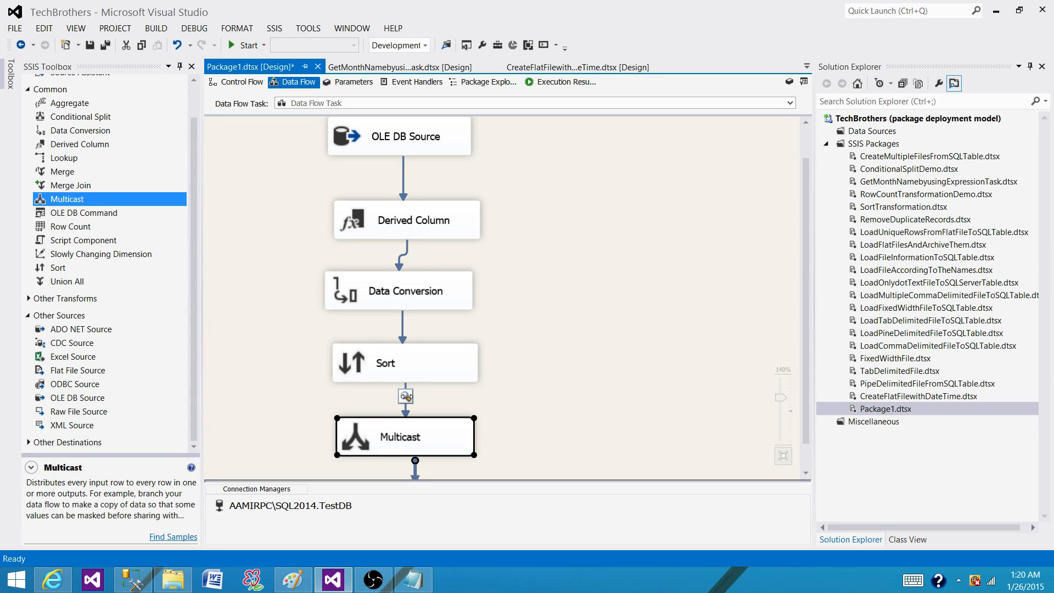
double_click(404, 396)
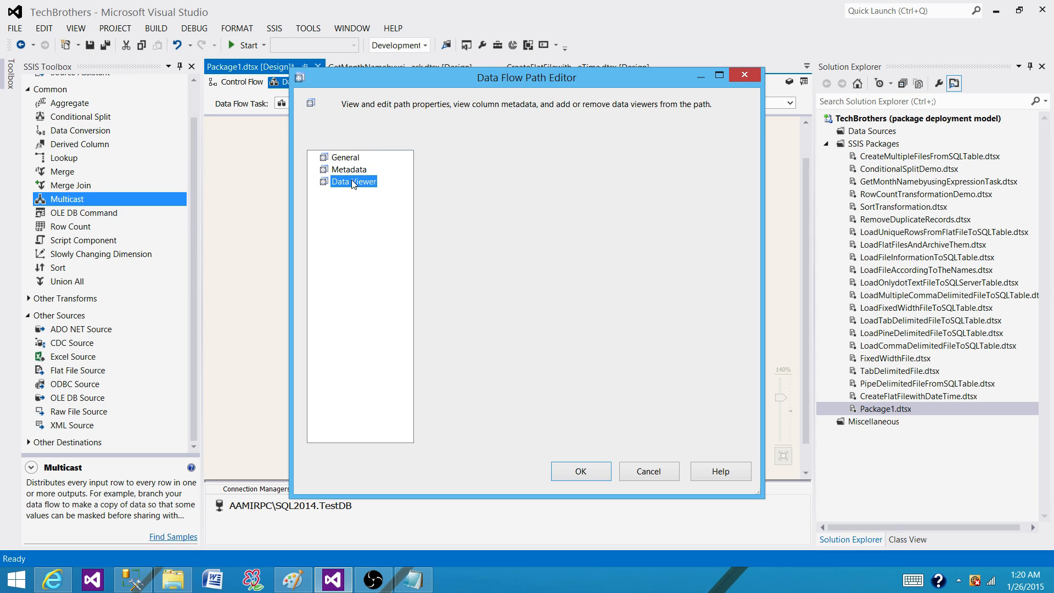
left_click(580, 471)
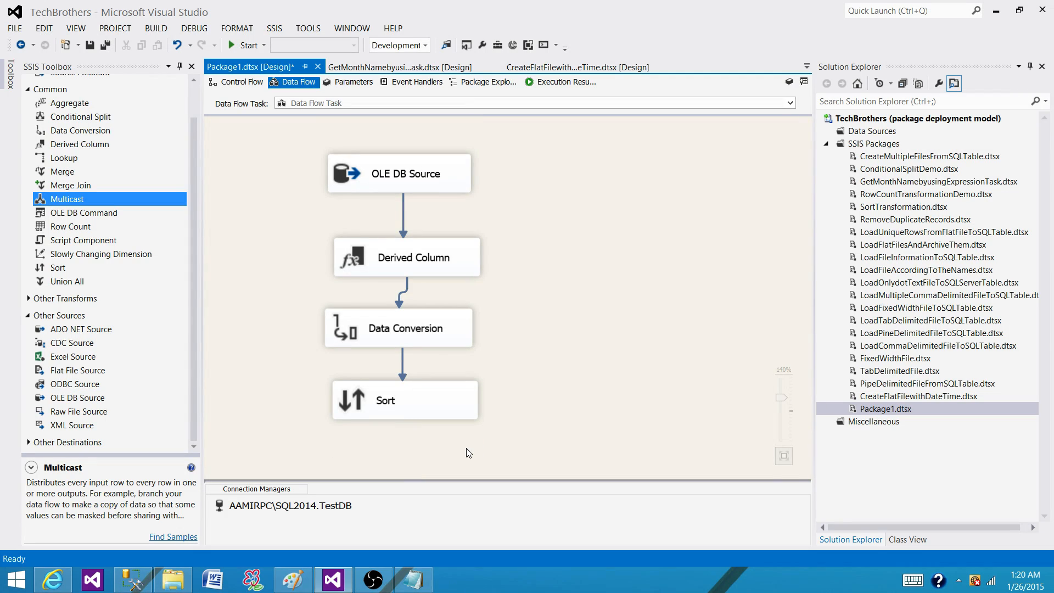
mouse_move(105, 158)
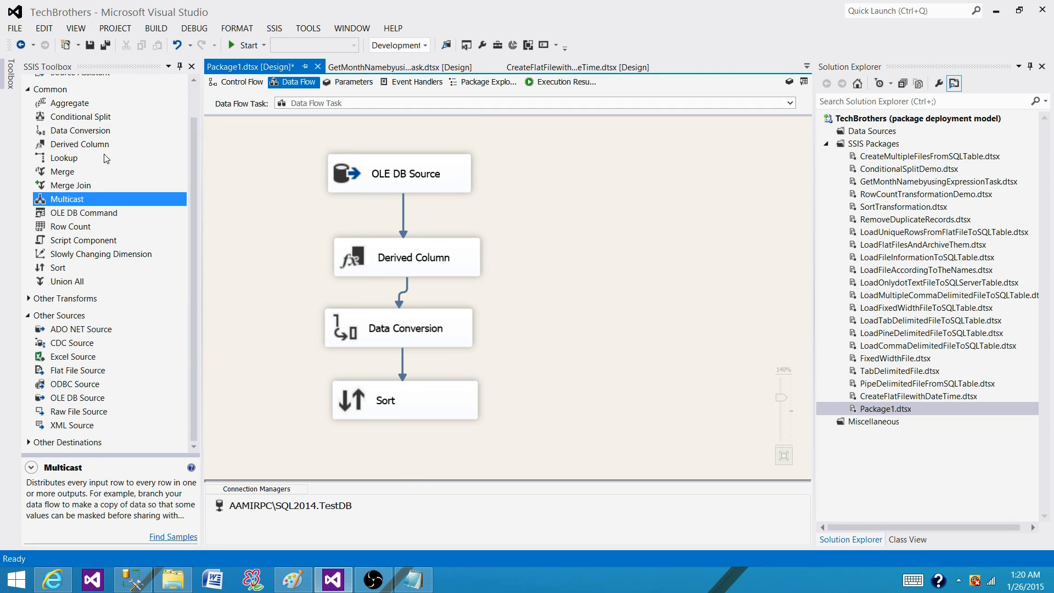
Add Derived Column 1 after Sort and enable a data viewer on their path.
left_click(79, 143)
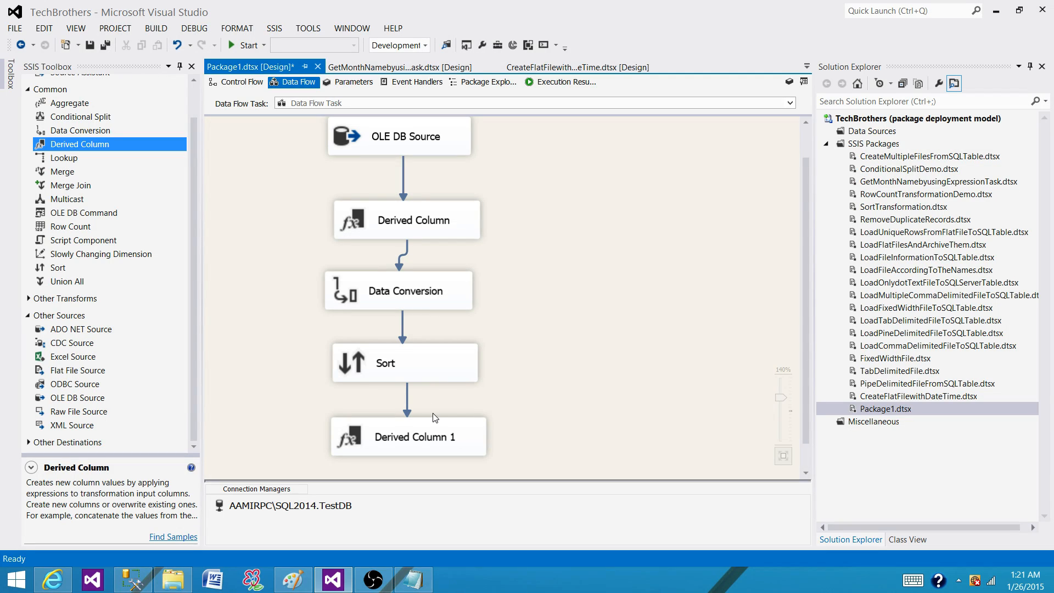
double_click(407, 400)
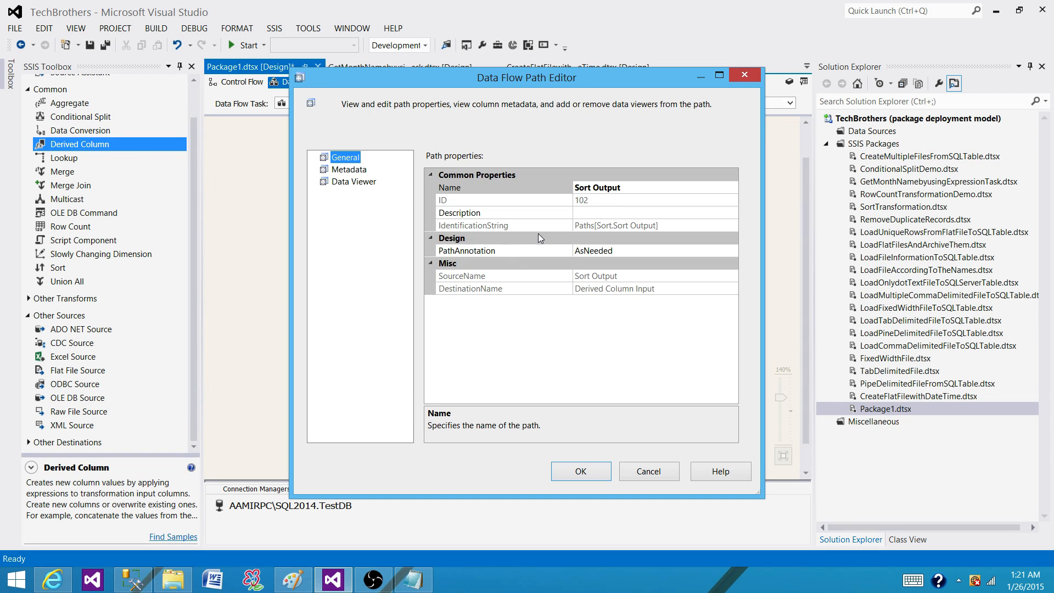
left_click(353, 182)
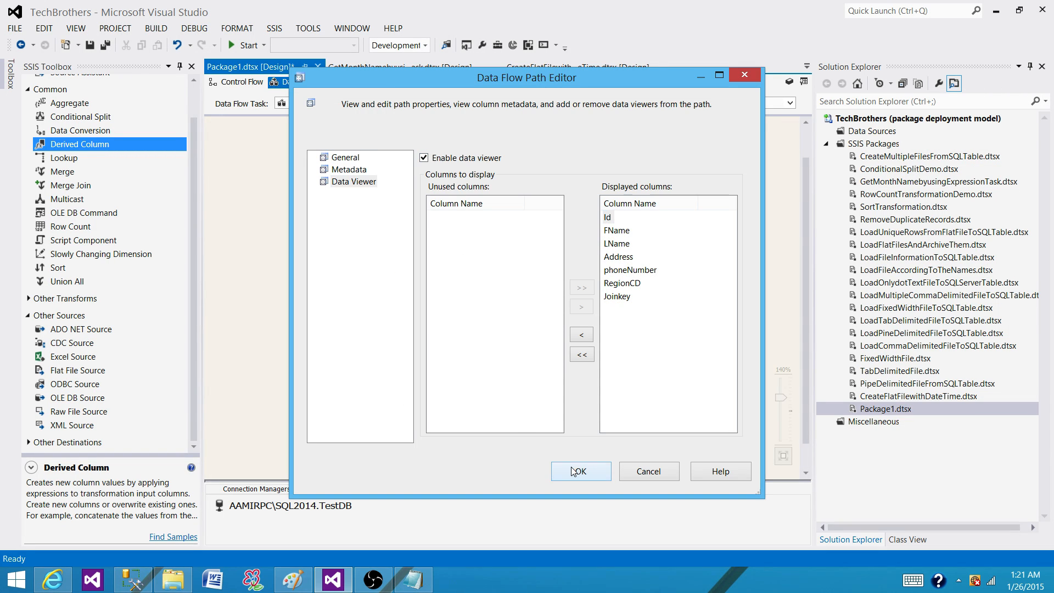
left_click(580, 470)
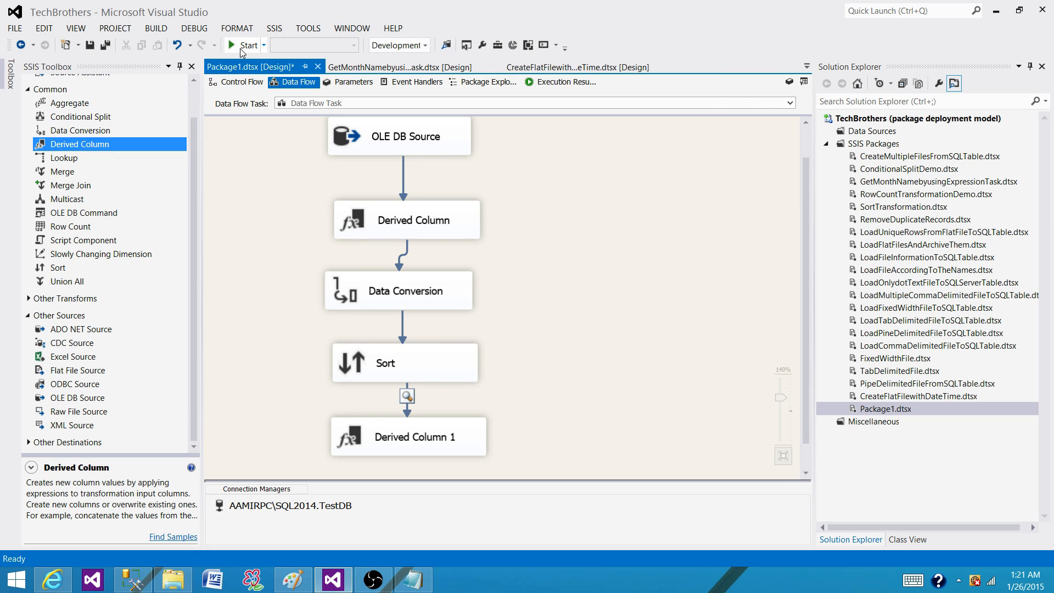
Run the package, view the 7 sorted rows in the data viewer, then stop debugging.
left_click(245, 45)
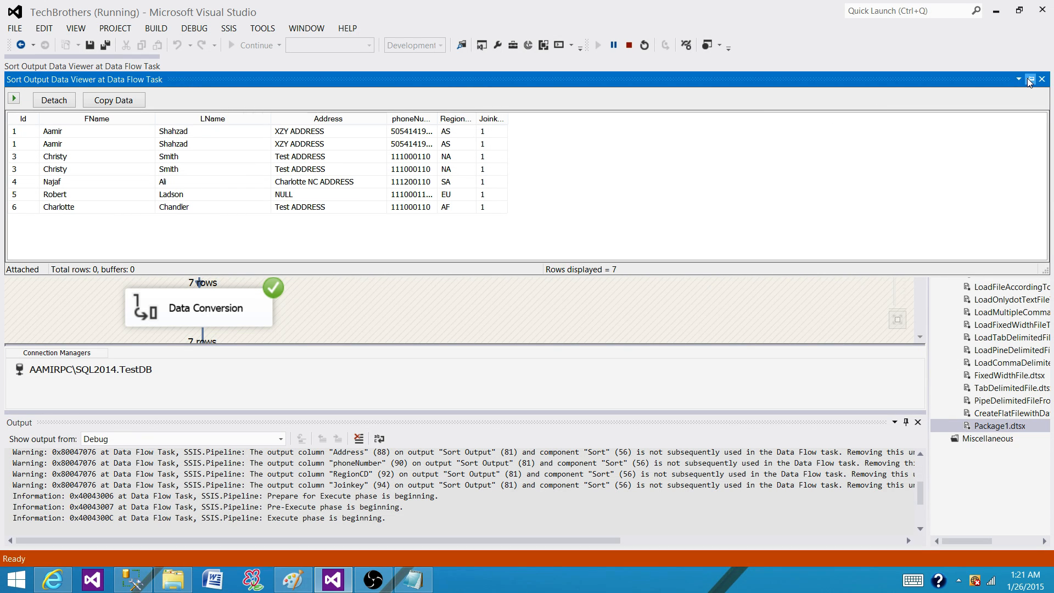
left_click(1029, 79)
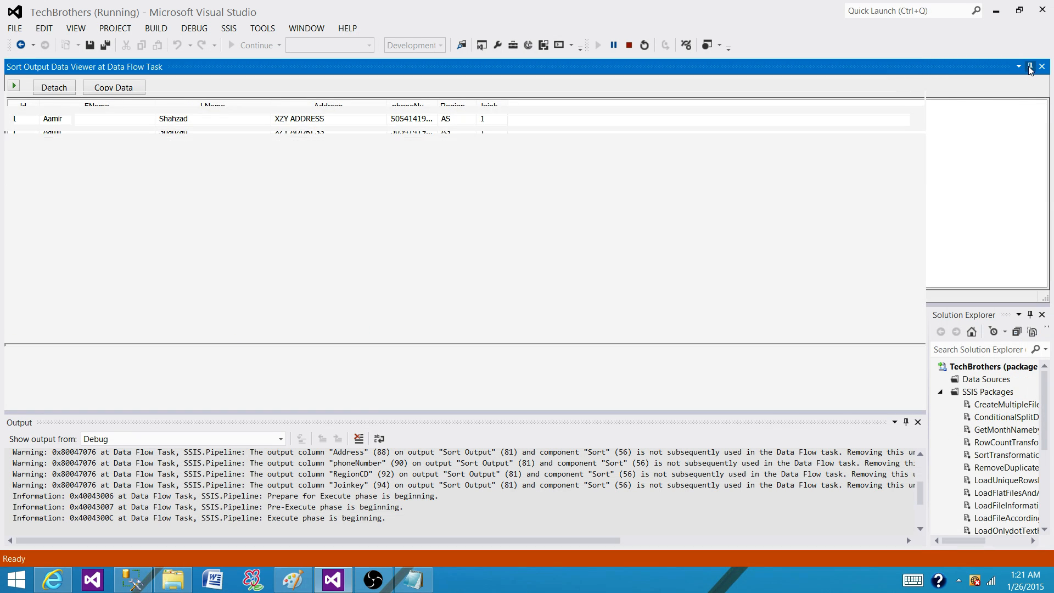
left_click(1043, 66)
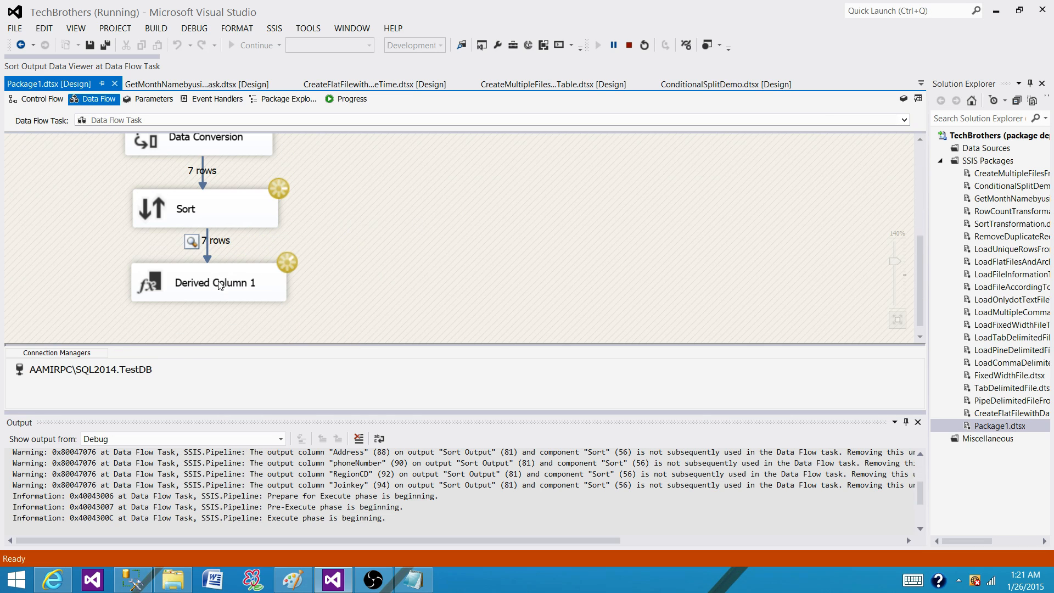
mouse_move(211, 253)
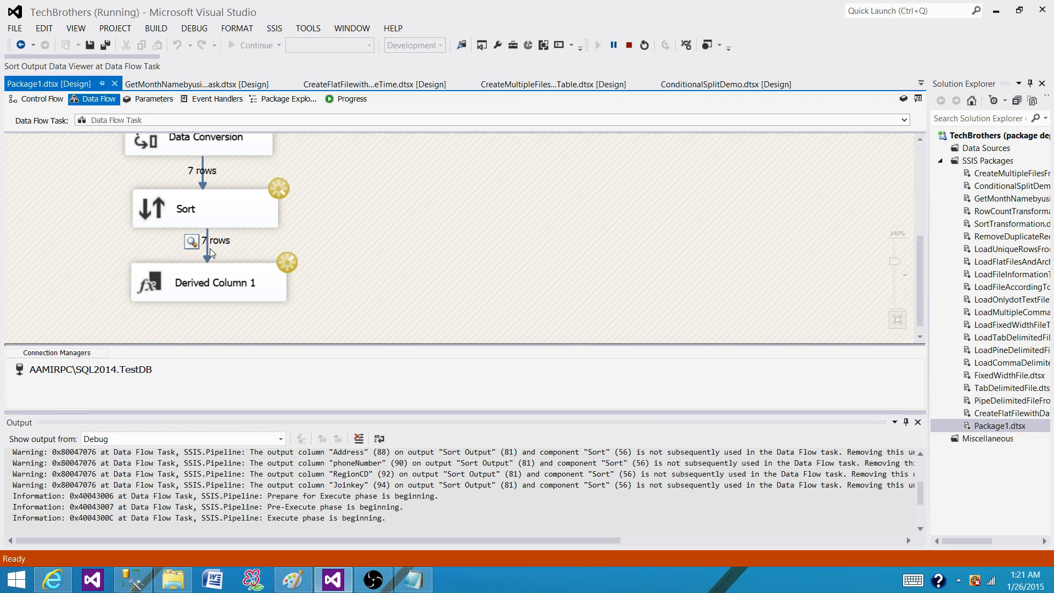
mouse_move(210, 252)
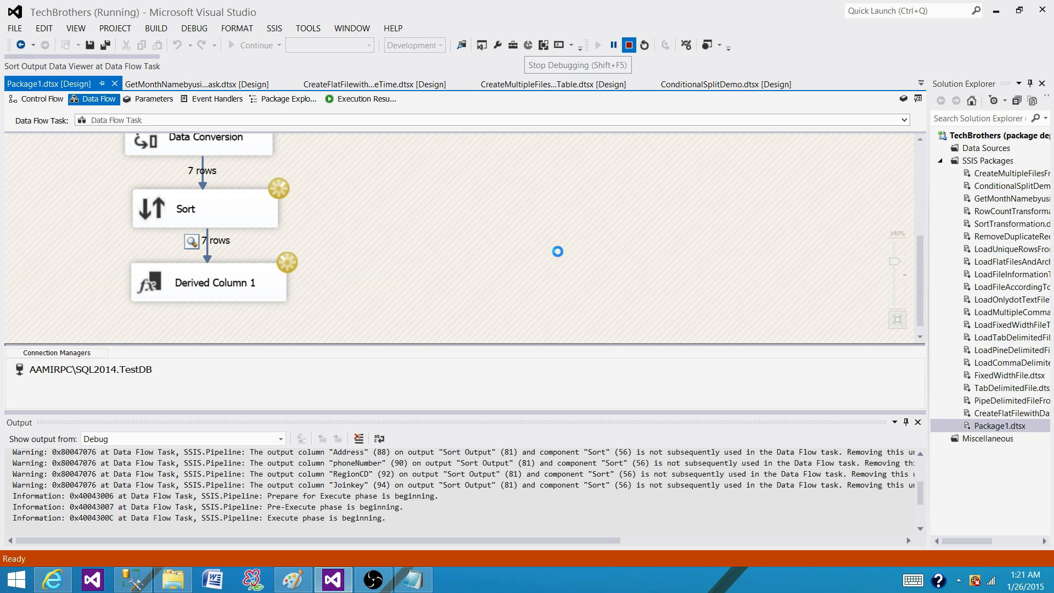
left_click(628, 45)
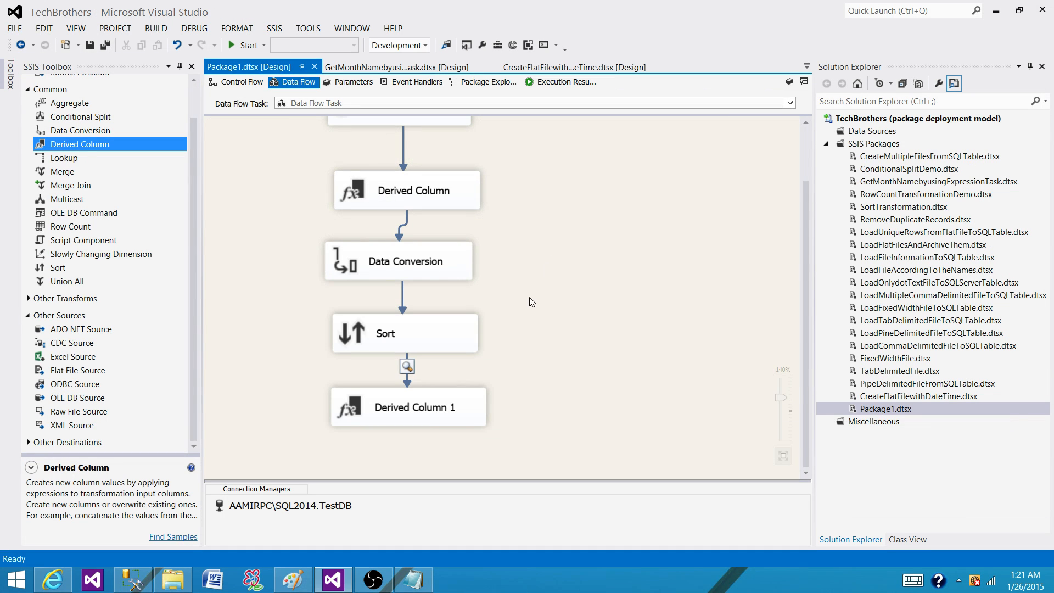
left_click(414, 407)
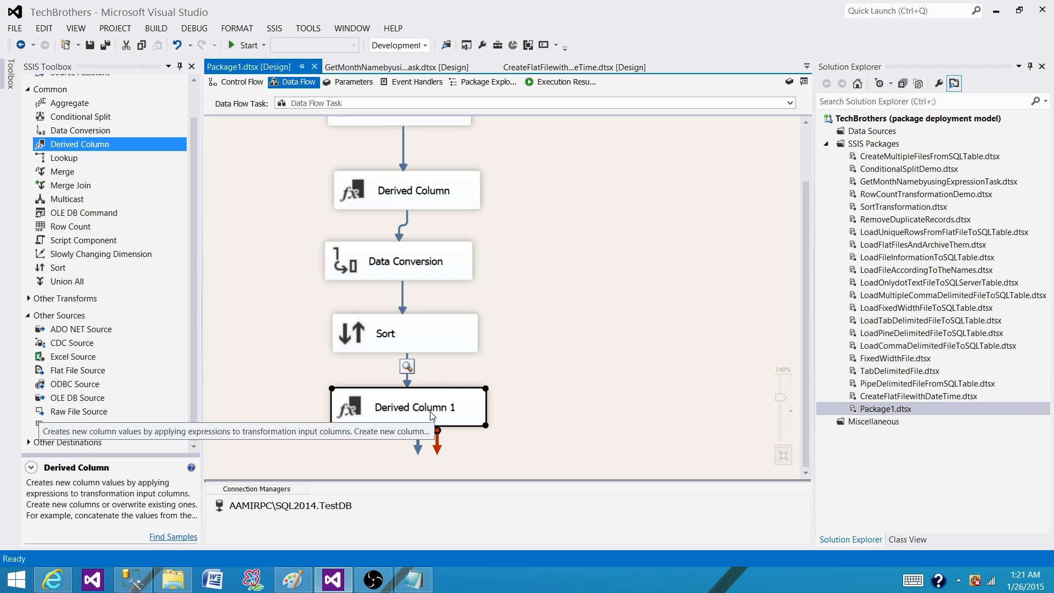
mouse_move(281, 410)
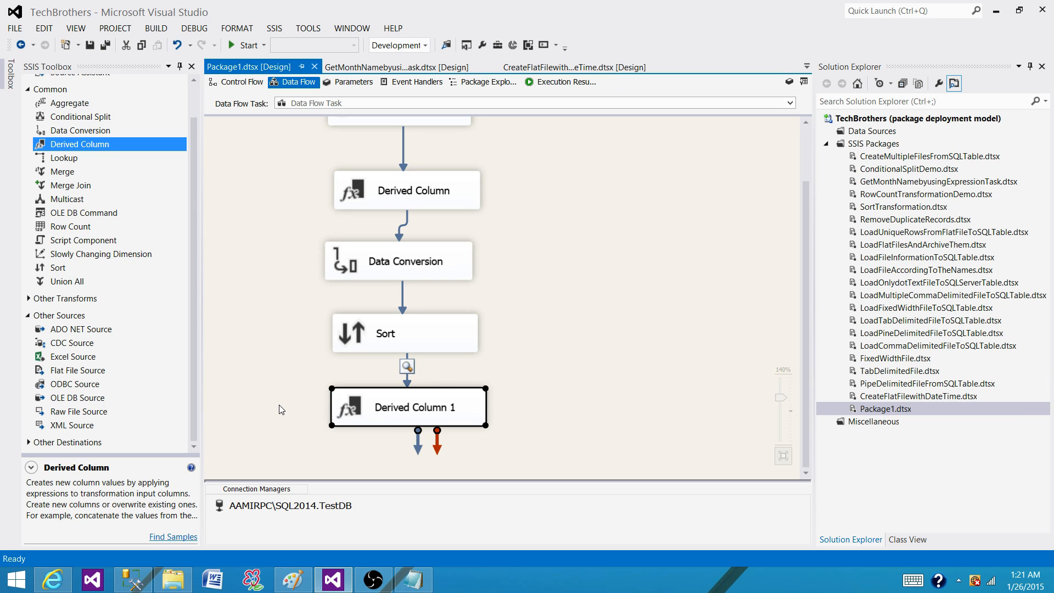
mouse_move(410, 413)
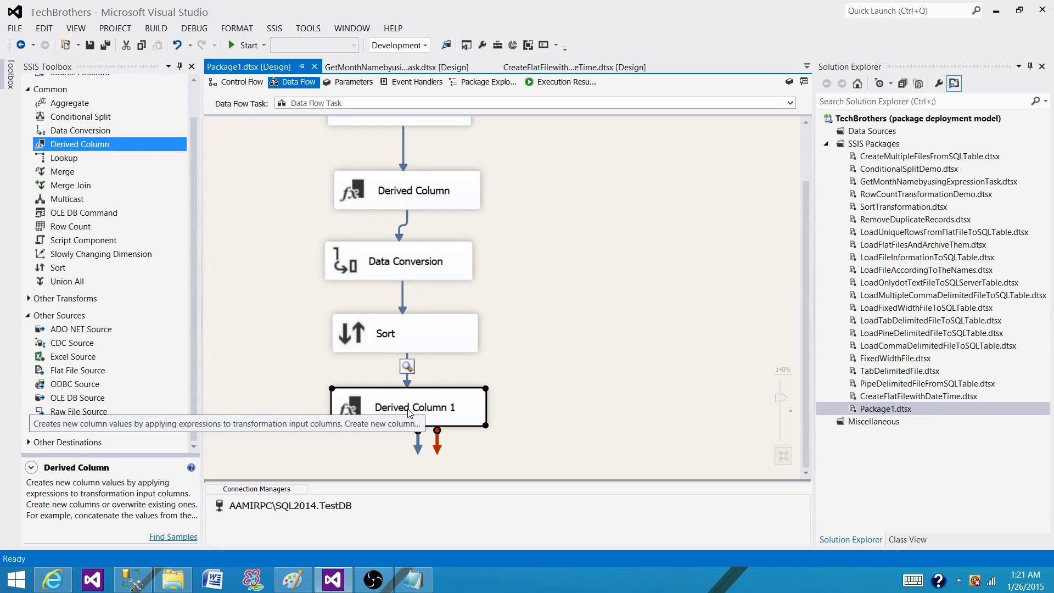
mouse_move(422, 411)
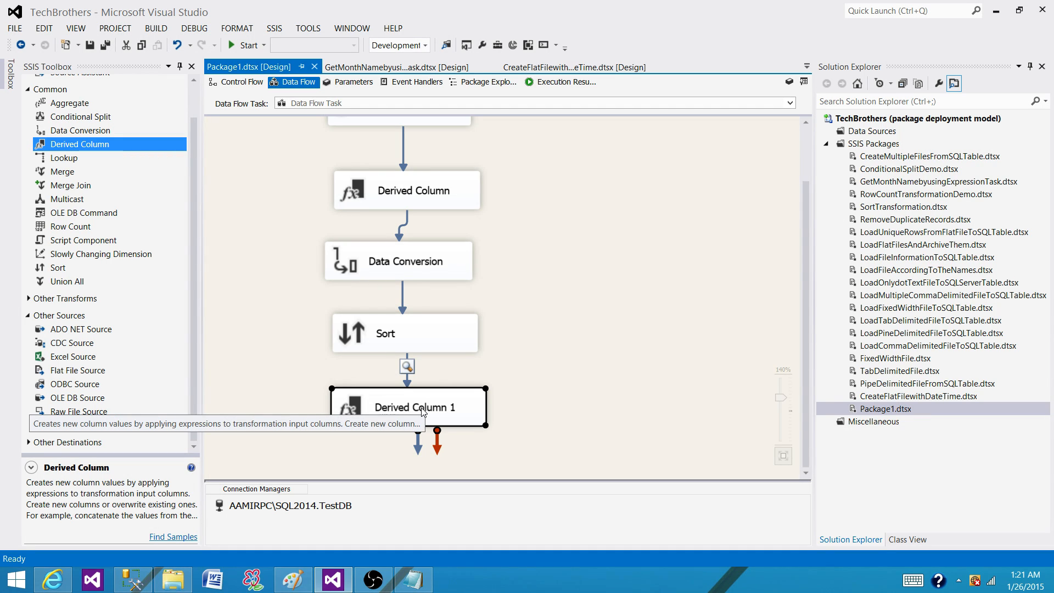
mouse_move(399, 350)
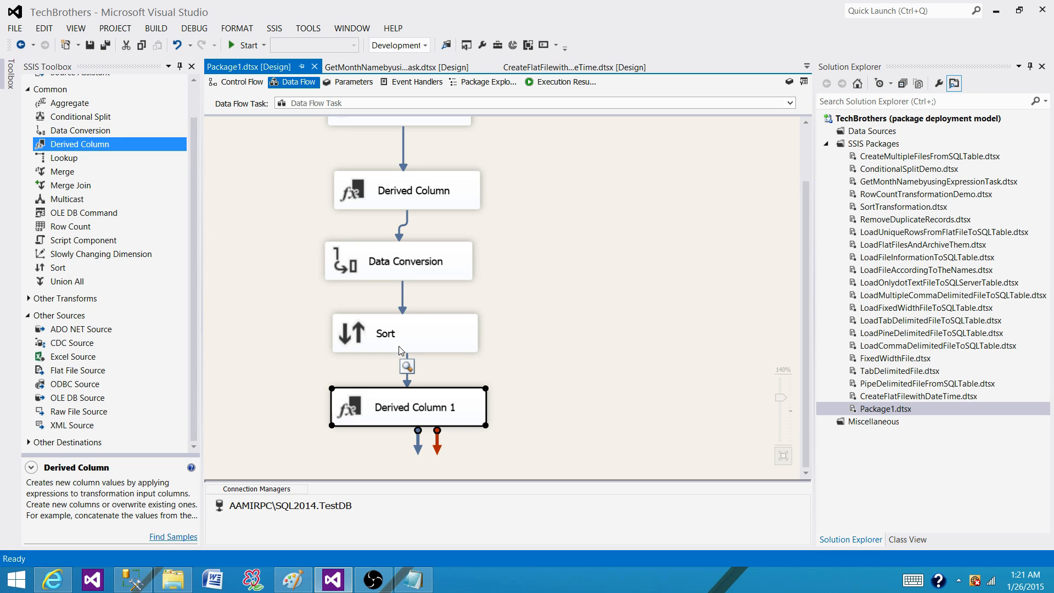
mouse_move(407, 350)
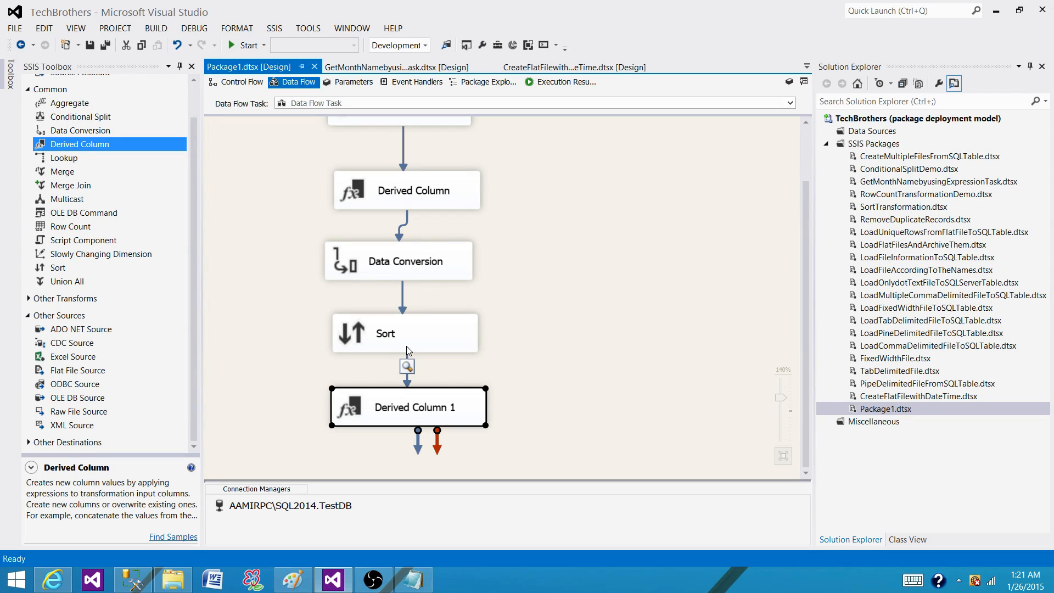
mouse_move(442, 404)
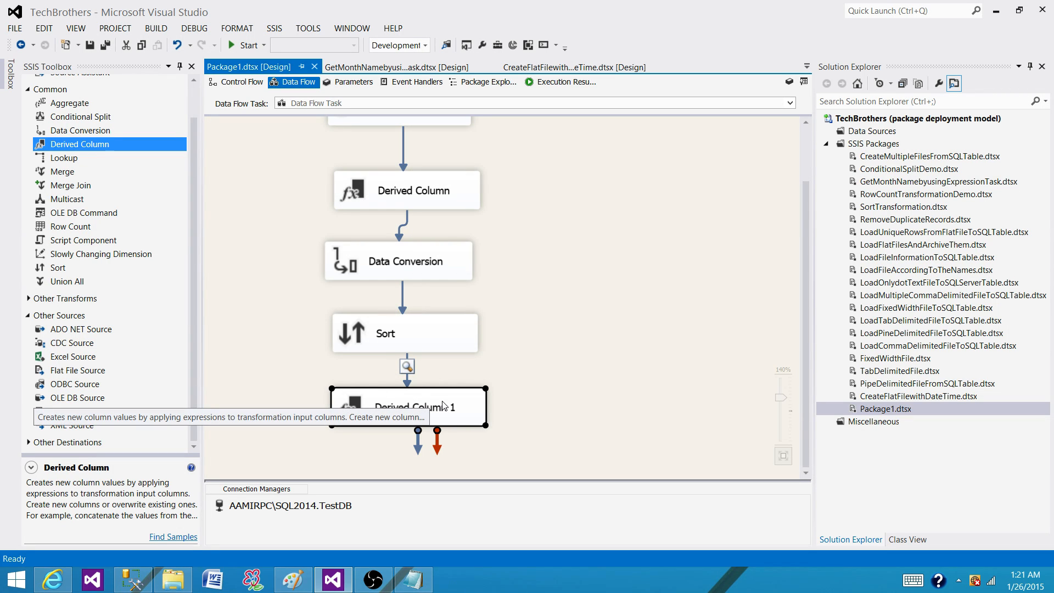
mouse_move(417, 410)
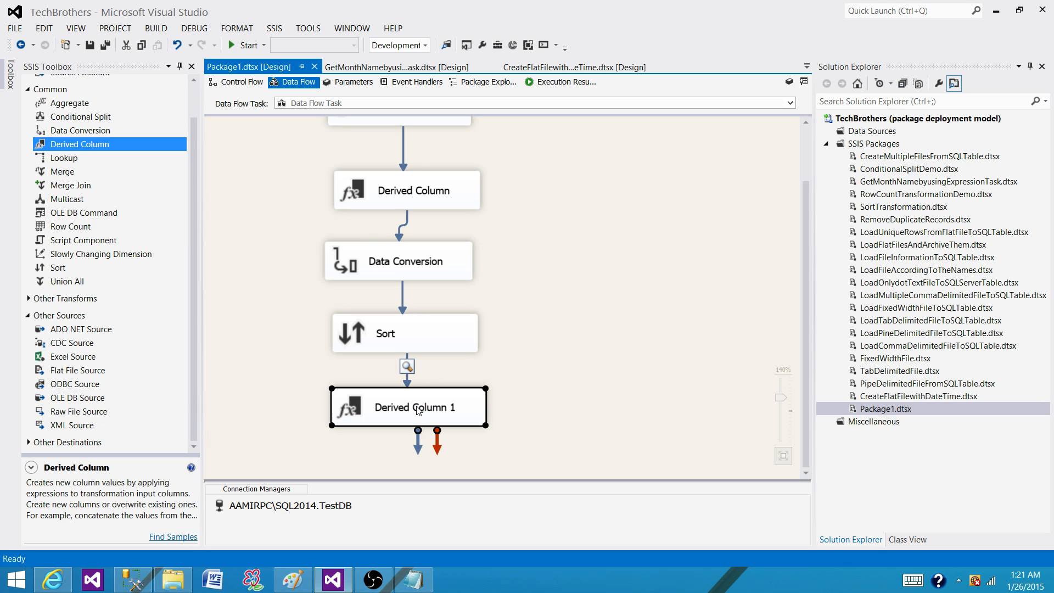
mouse_move(417, 410)
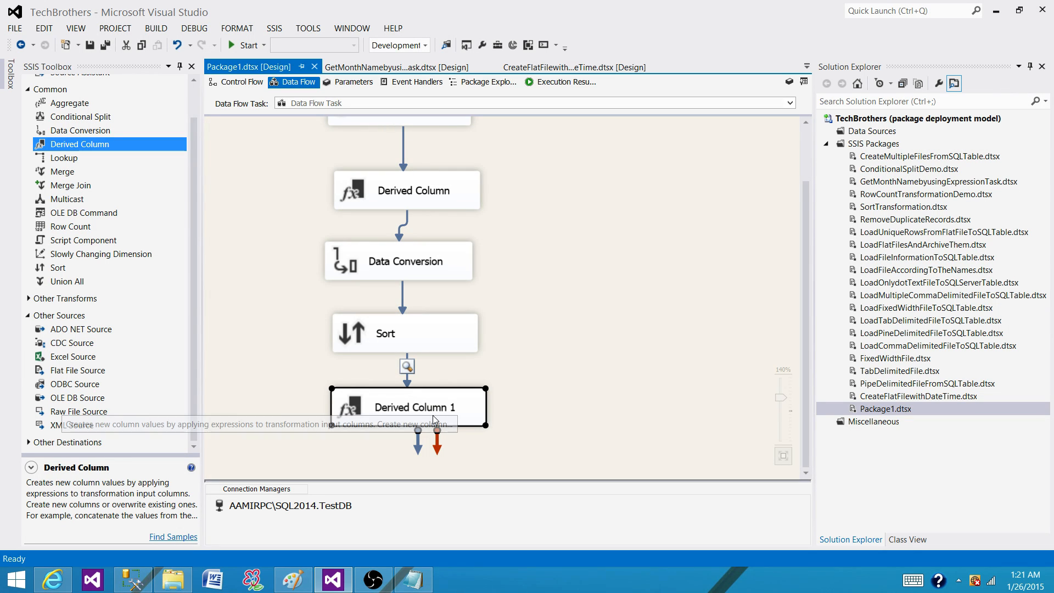
mouse_move(401, 308)
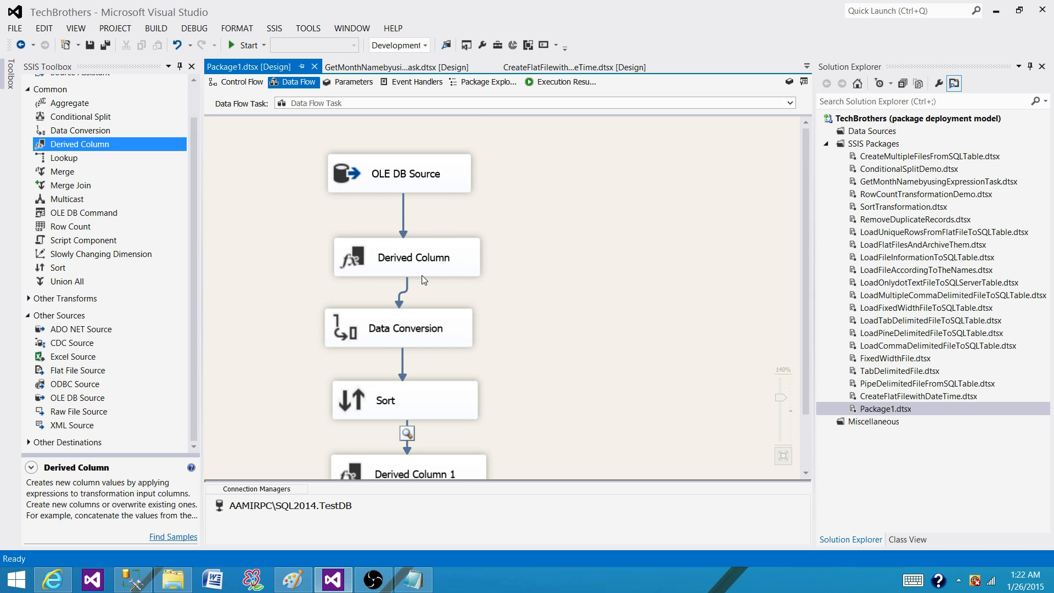
mouse_move(389, 316)
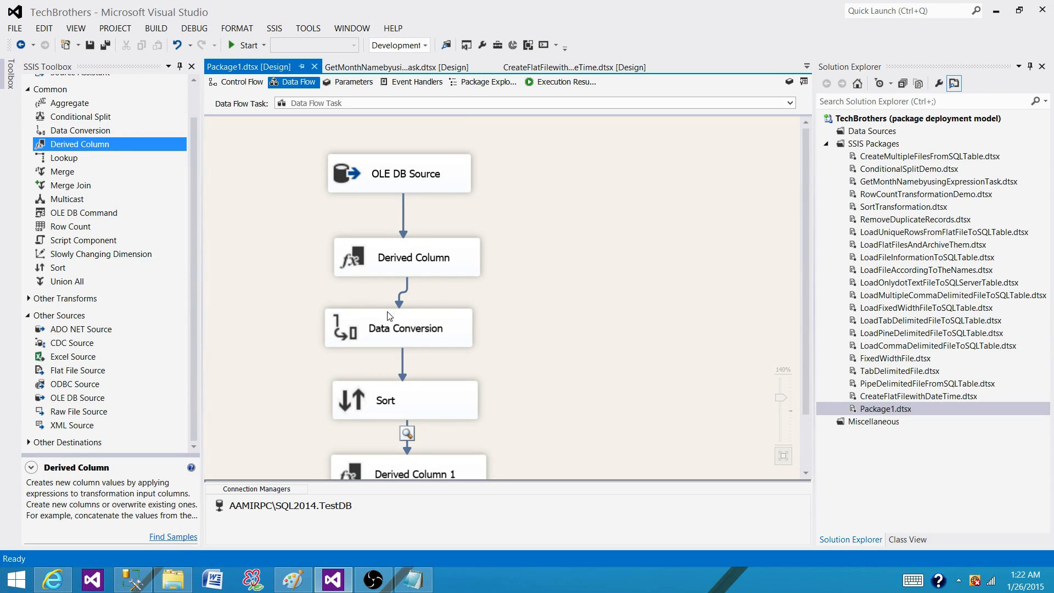
mouse_move(407, 232)
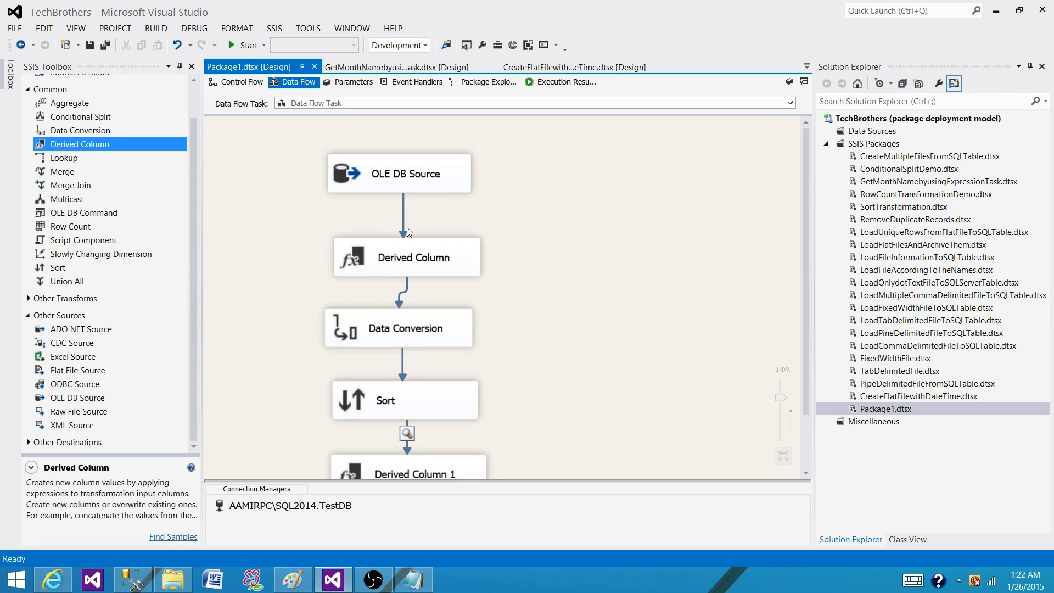